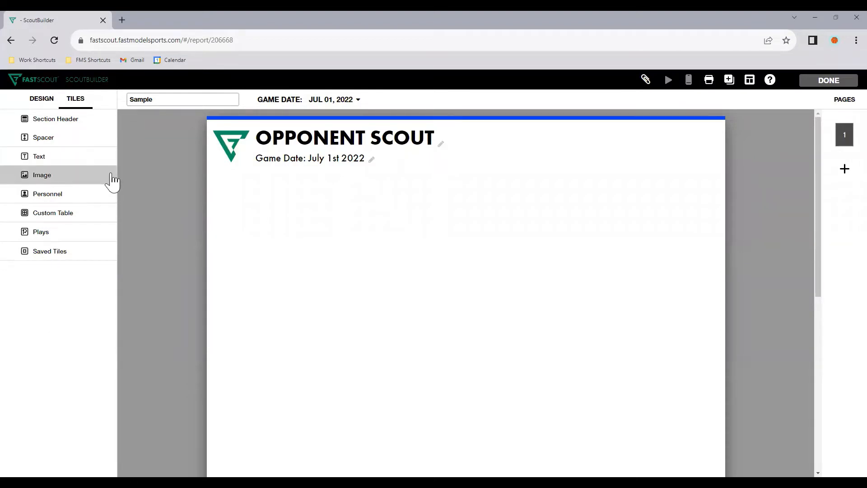
mouse_move(66, 161)
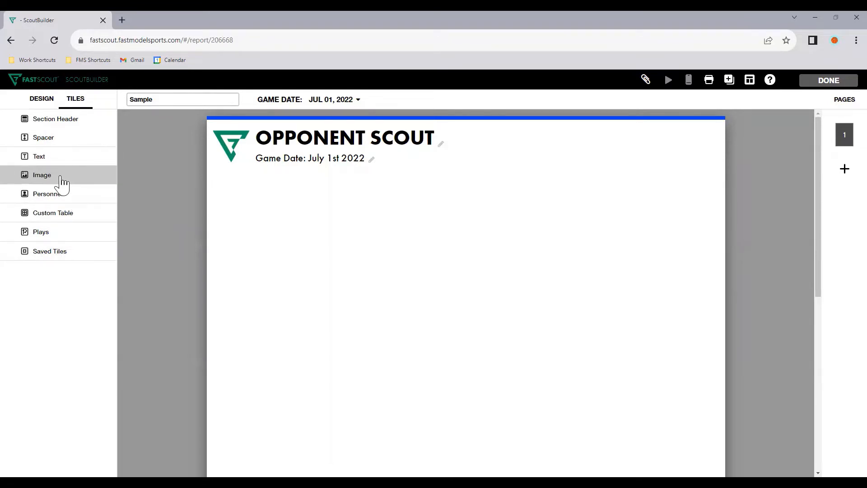
- Add an Image tile from the Tiles panel to page 1
click(41, 174)
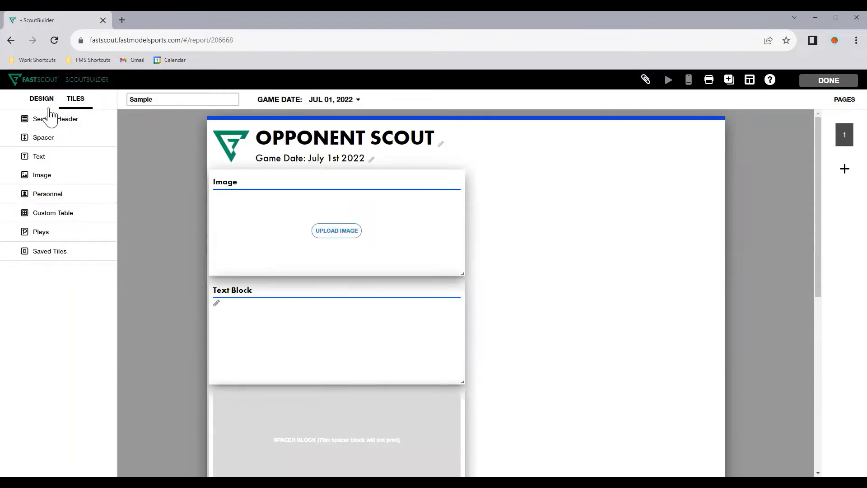
- Start a new Section Header with a yellow background and blue text
click(55, 119)
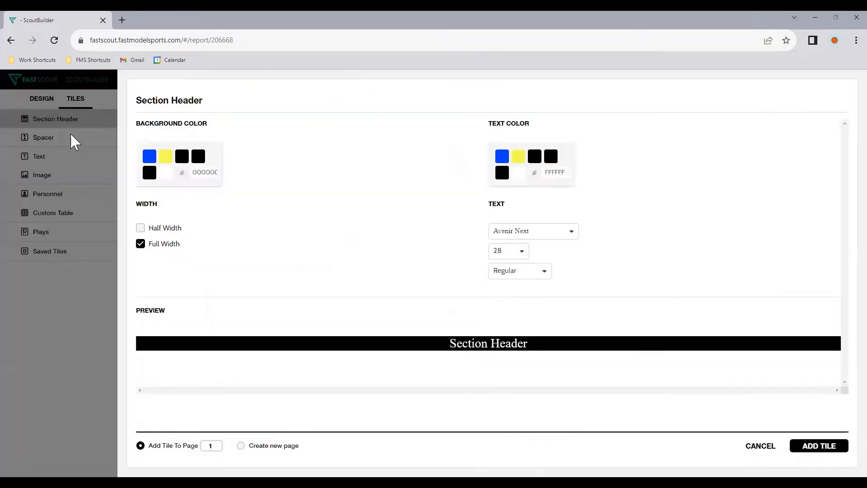
mouse_move(311, 189)
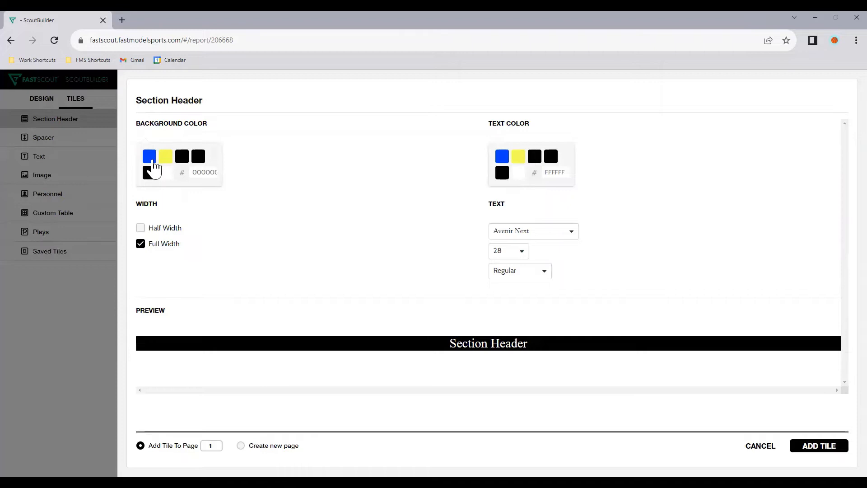
click(149, 157)
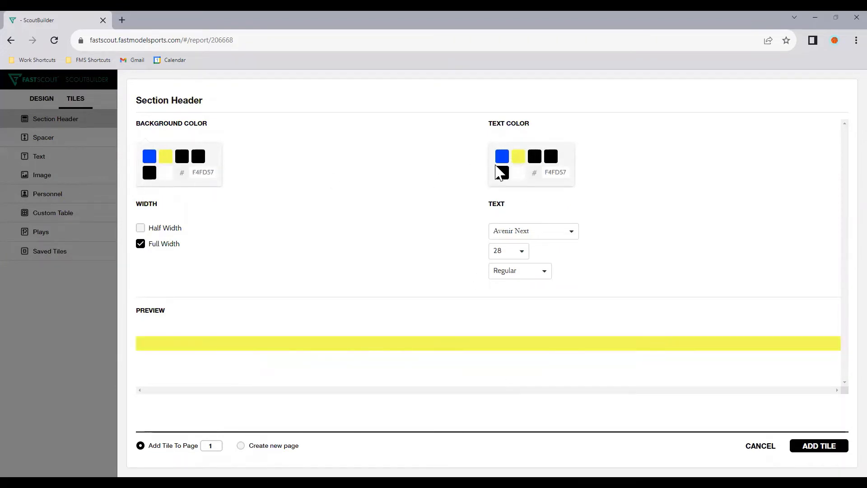
click(502, 157)
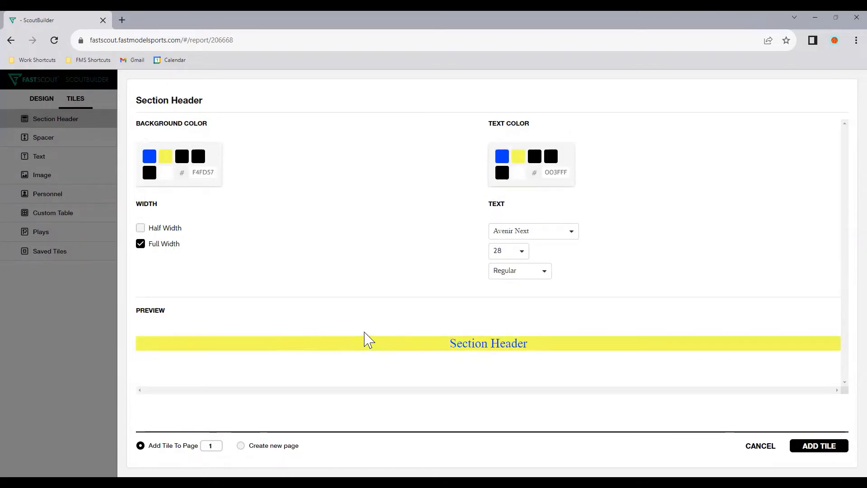
- Set the header text to Verdana, size 24, Regular weight, and add the tile to page 1
click(531, 230)
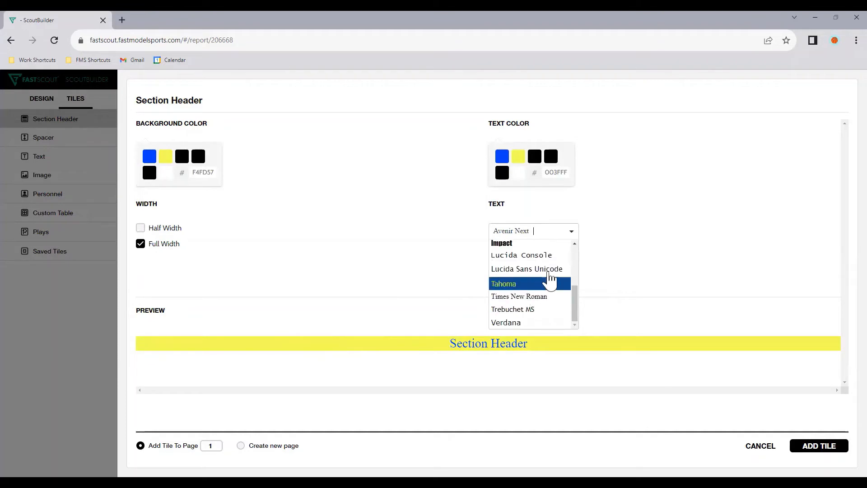
click(505, 321)
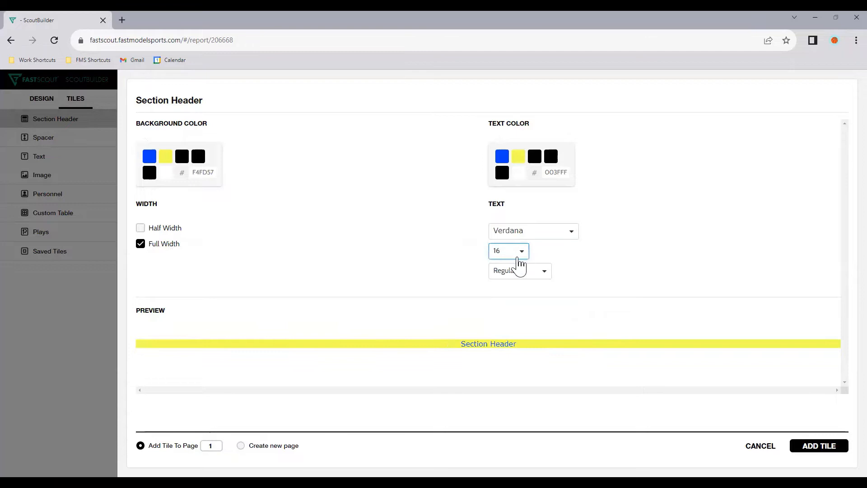
click(508, 250)
text(63)
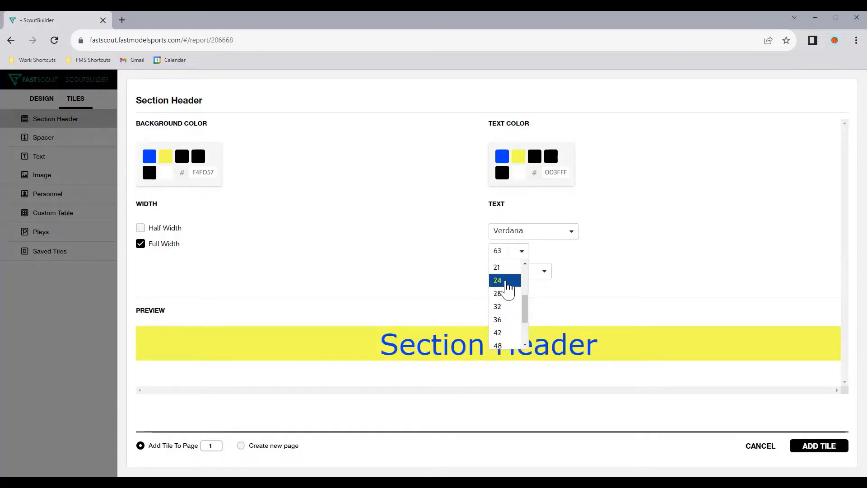
click(496, 280)
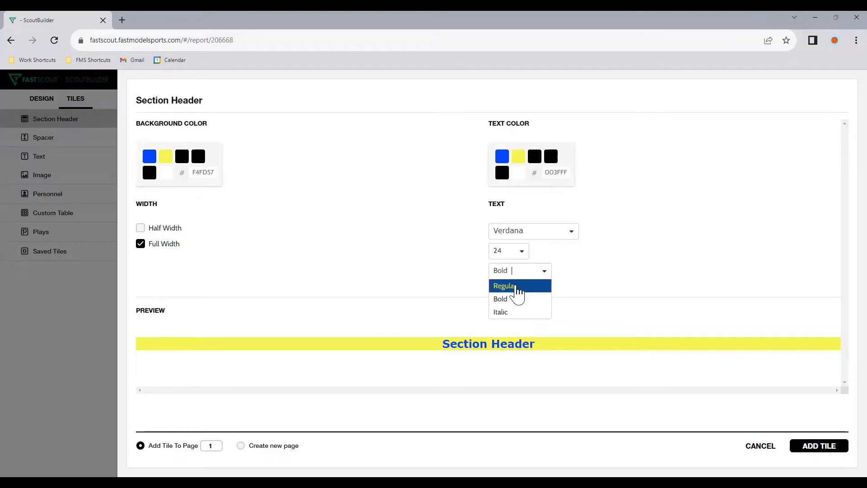
click(503, 286)
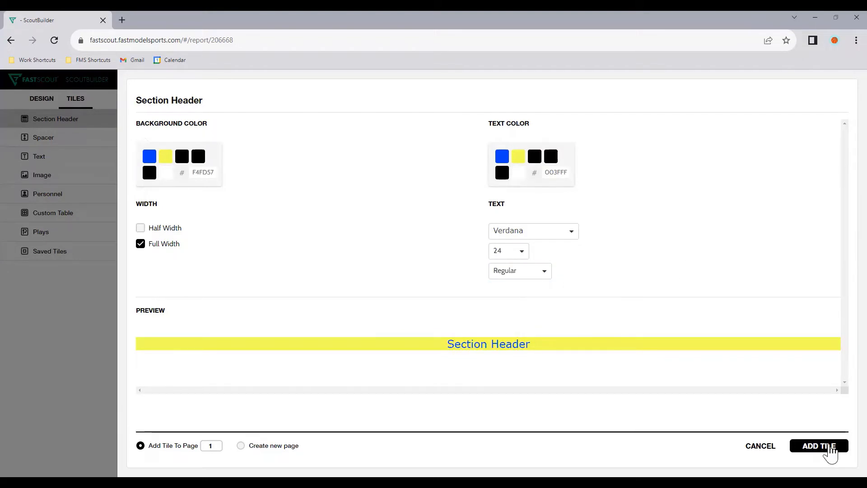
click(818, 445)
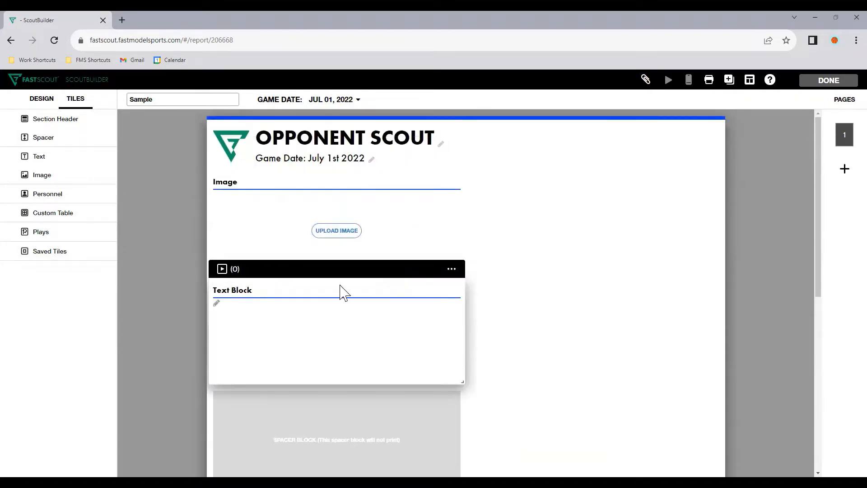
- Drag the Text Block beside the Image and the spacer block beneath them
drag(337, 269, 548, 240)
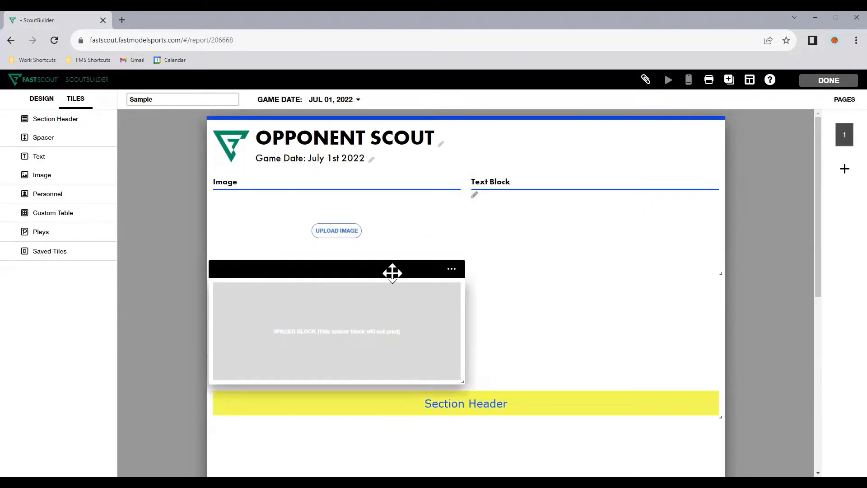
drag(393, 271, 507, 232)
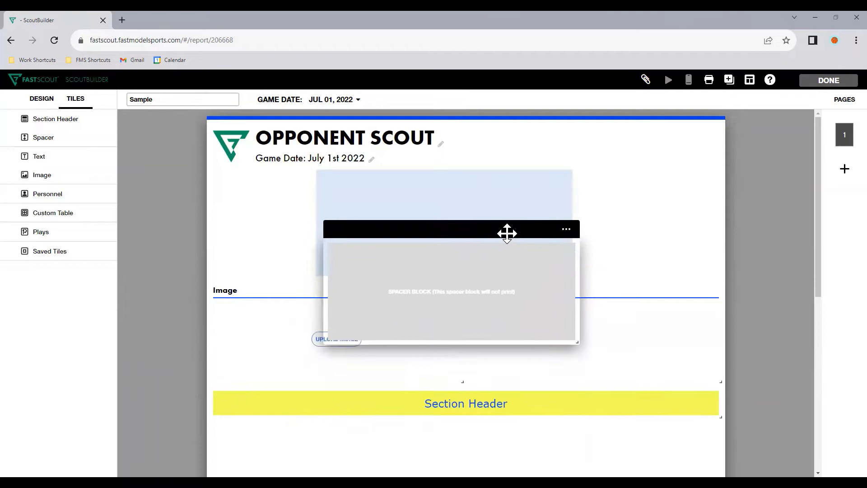
drag(505, 232, 439, 237)
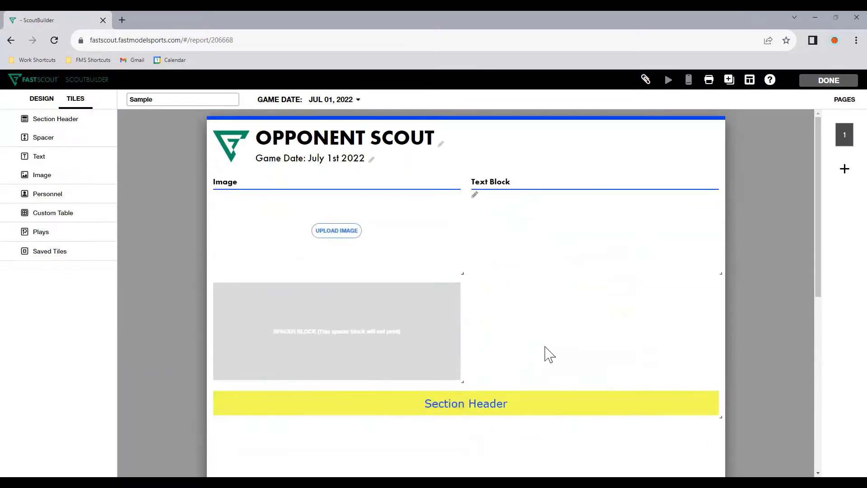
mouse_move(480, 166)
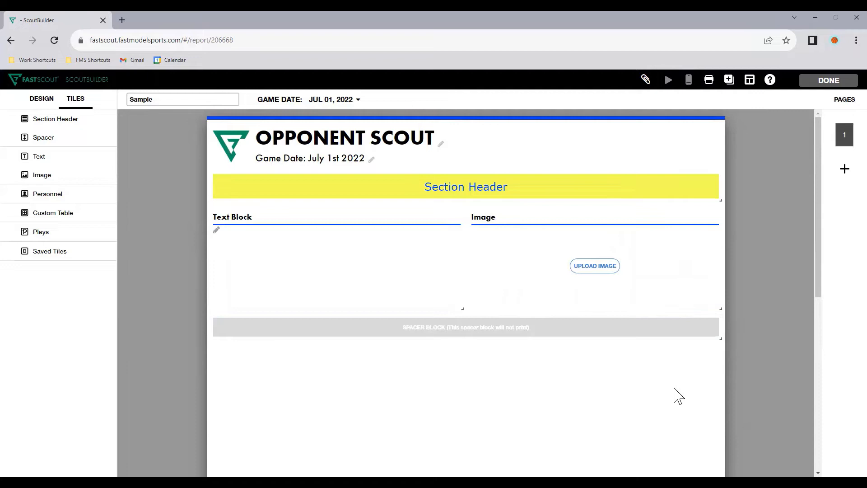
mouse_move(669, 381)
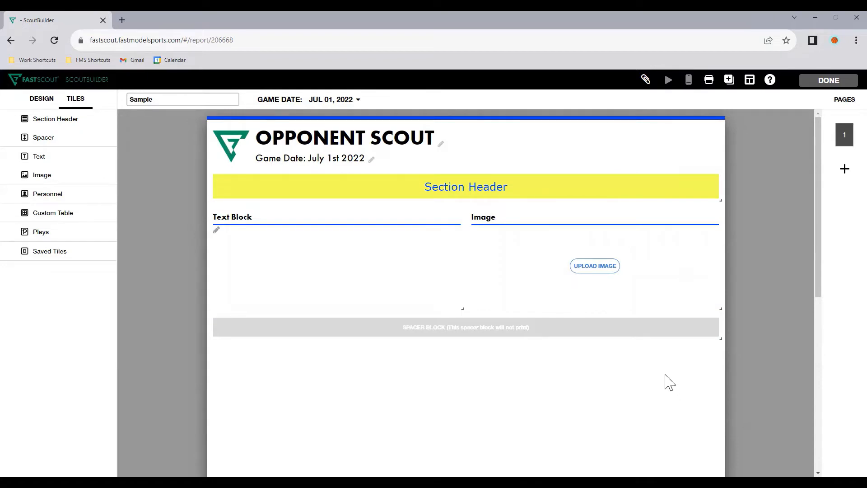
- Retitle the section header to 'Game Day Details'
click(465, 186)
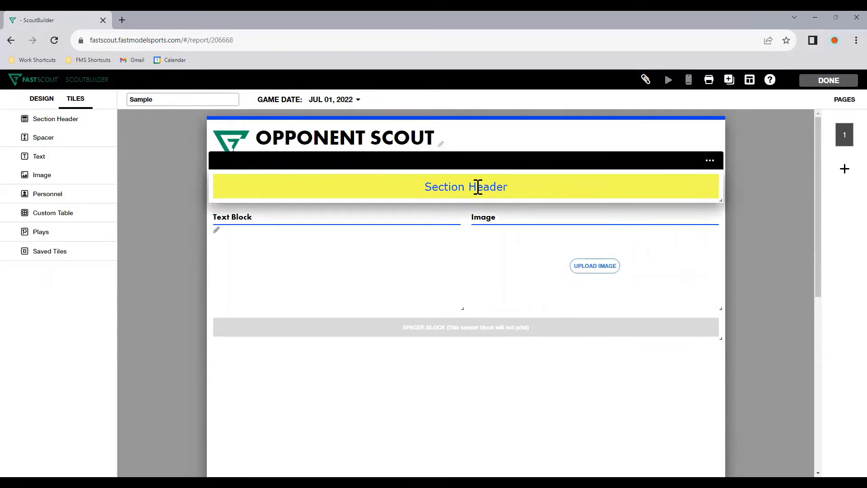
mouse_move(433, 187)
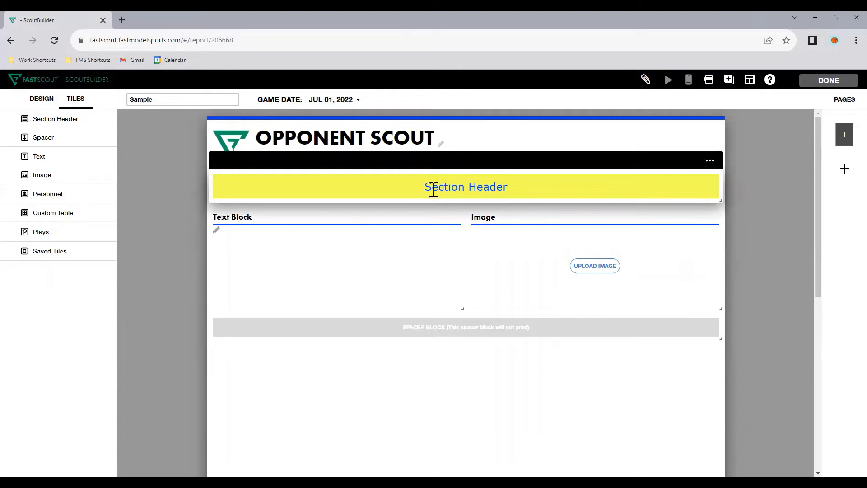
text(Game)
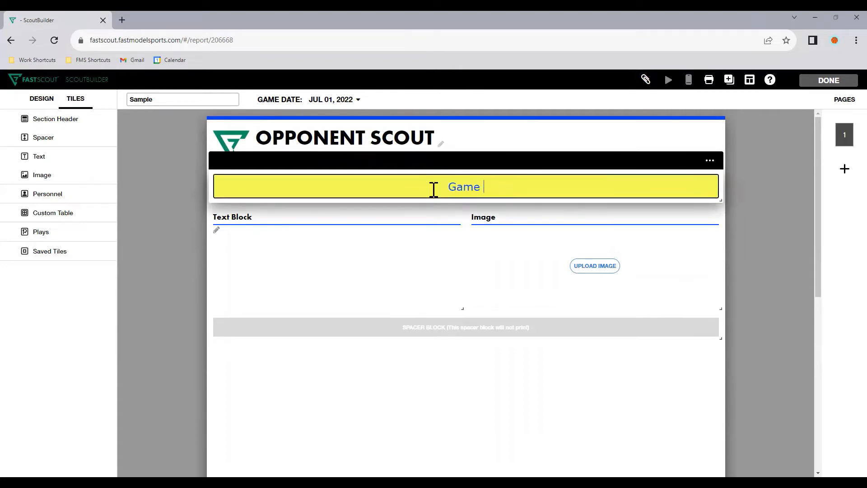
text(Day Details)
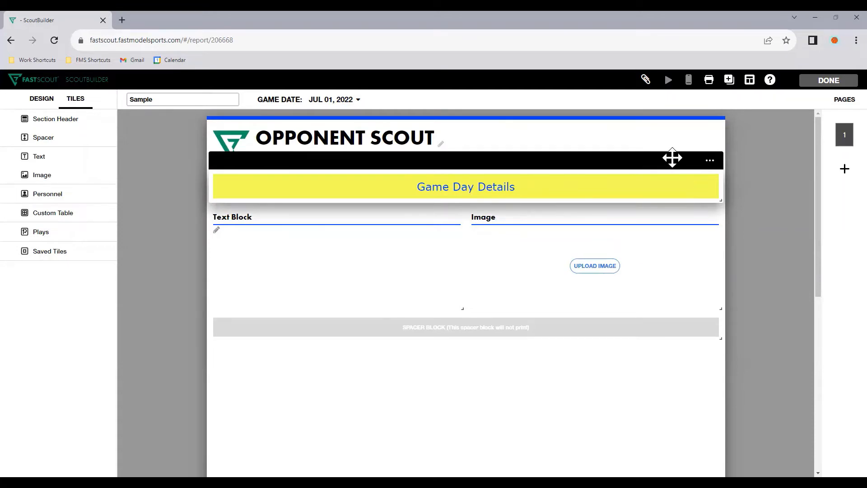
- In the header tile's settings, set background color 003FFF and size 28 text, then save the tile
click(710, 161)
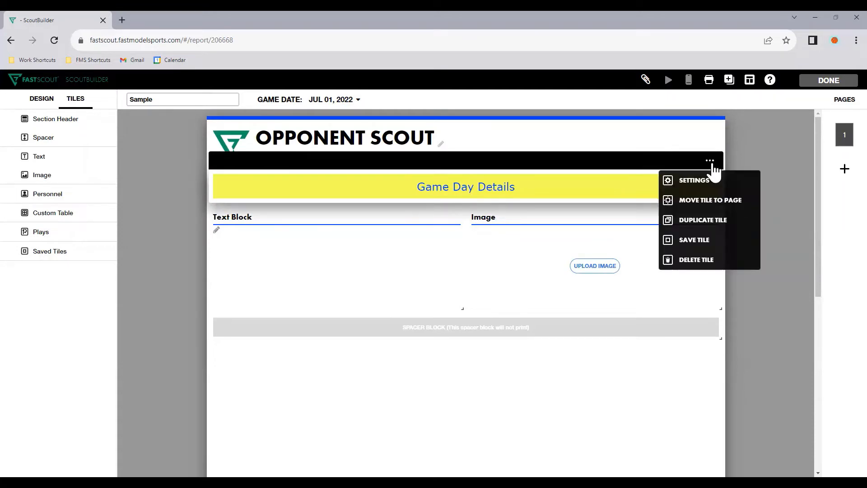
click(694, 179)
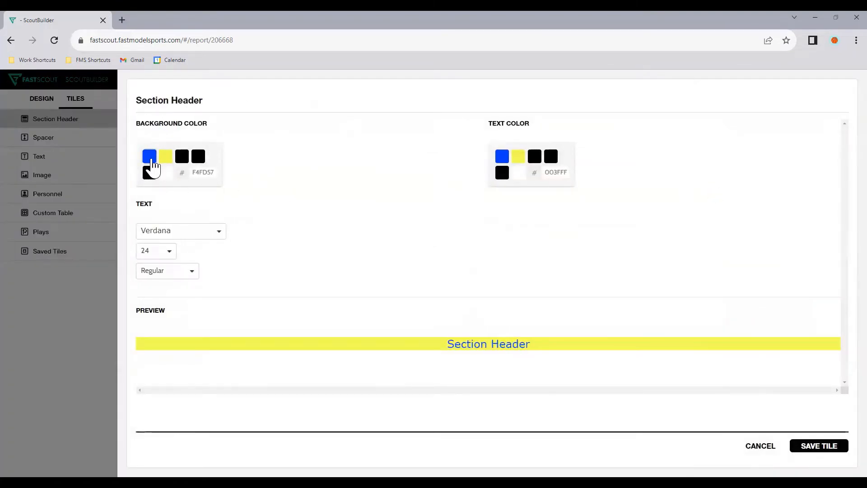
click(149, 156)
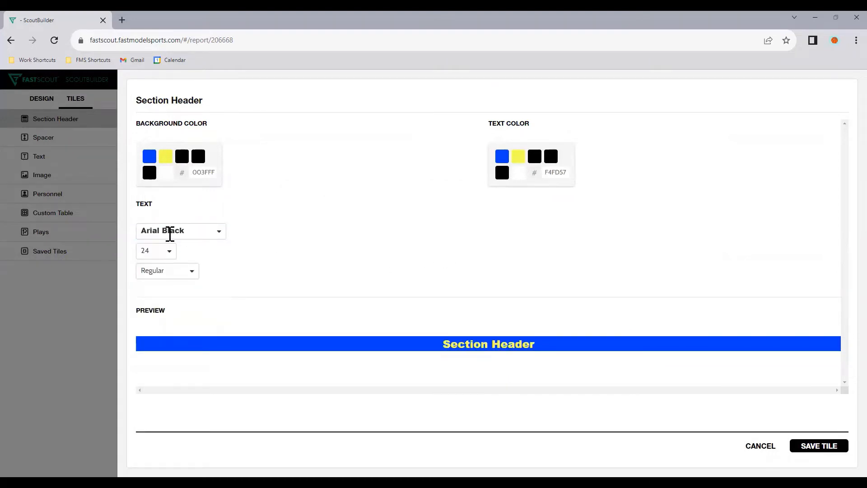
click(155, 250)
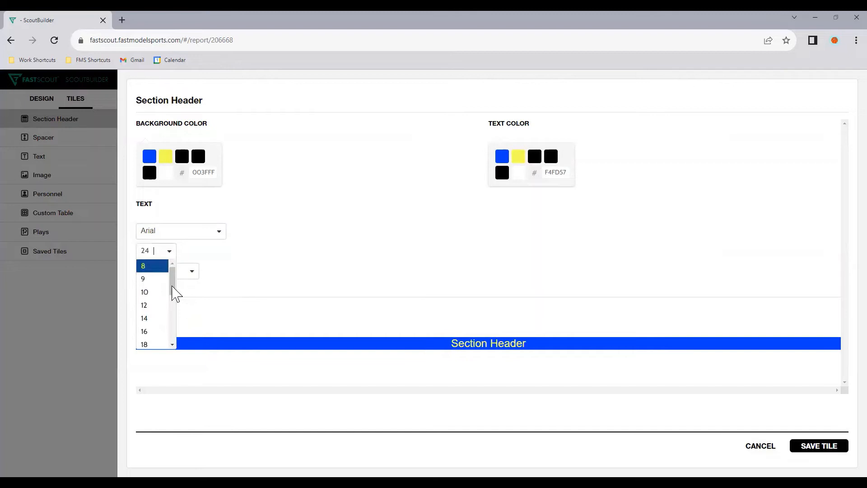
click(145, 250)
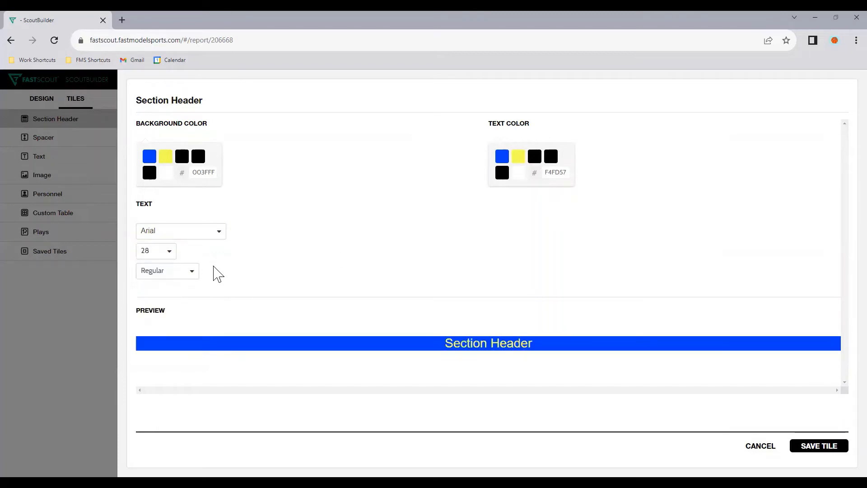
click(818, 445)
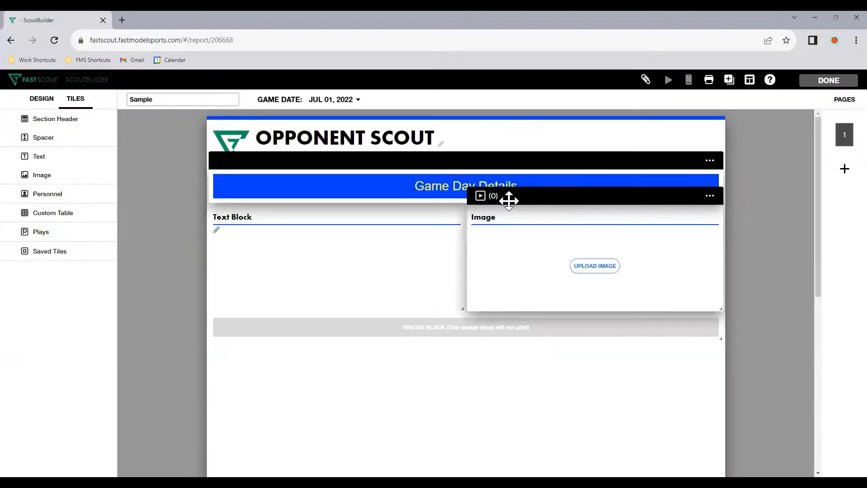
- Move a copy of the Game Day Details header to a new page and add another below the spacer on page 1
click(710, 161)
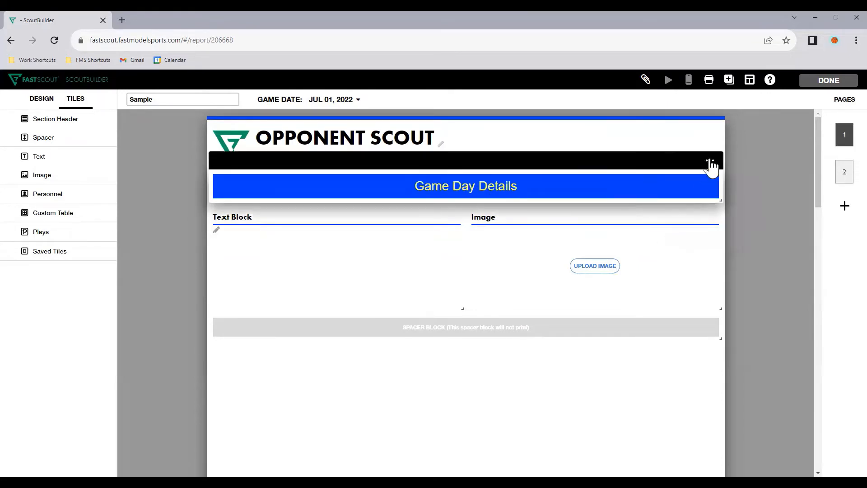
mouse_move(725, 216)
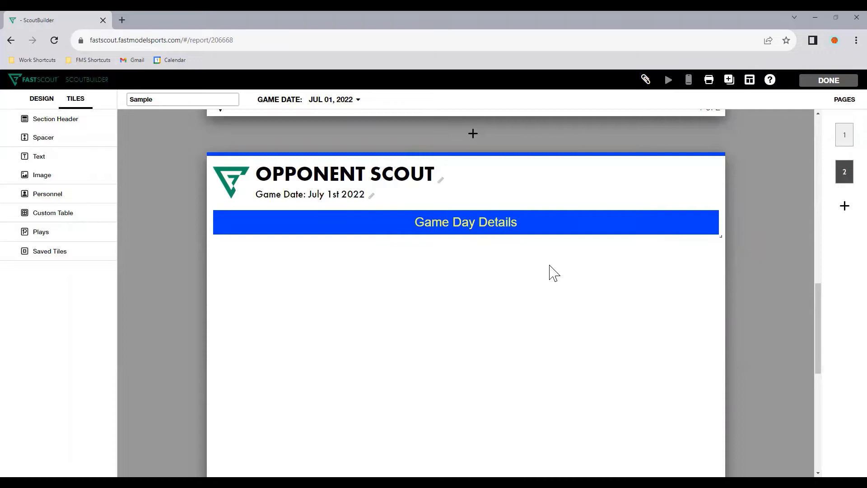
click(709, 196)
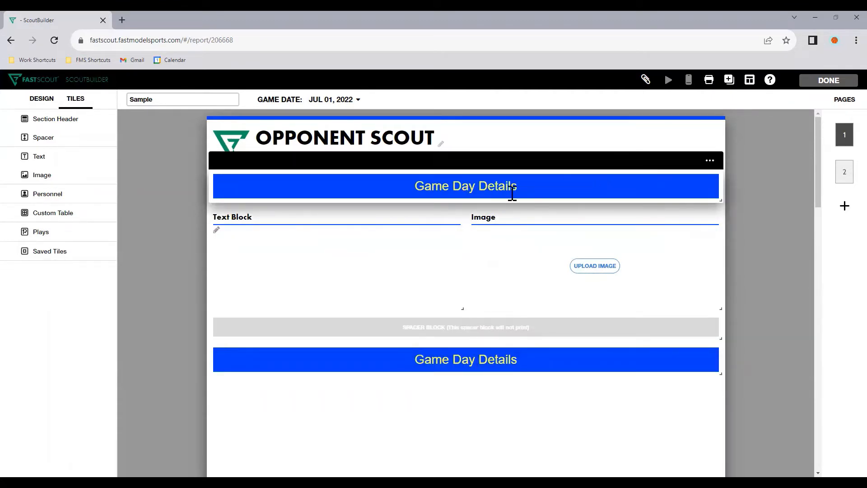
click(709, 160)
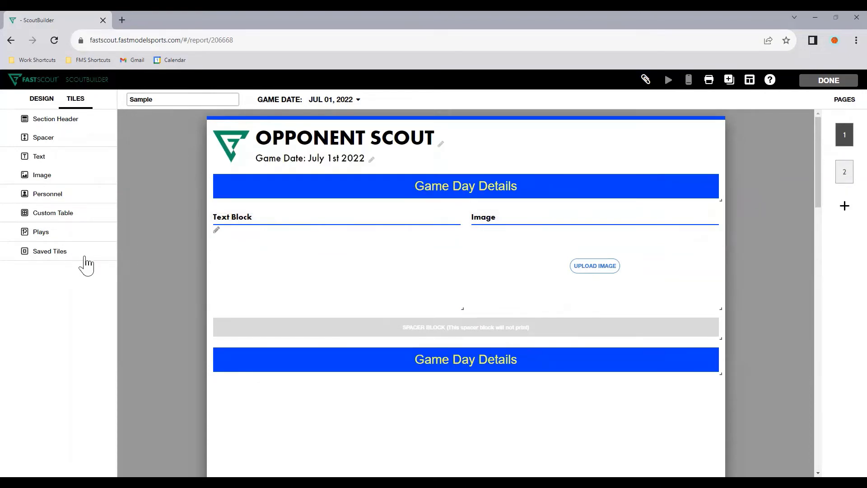
click(49, 251)
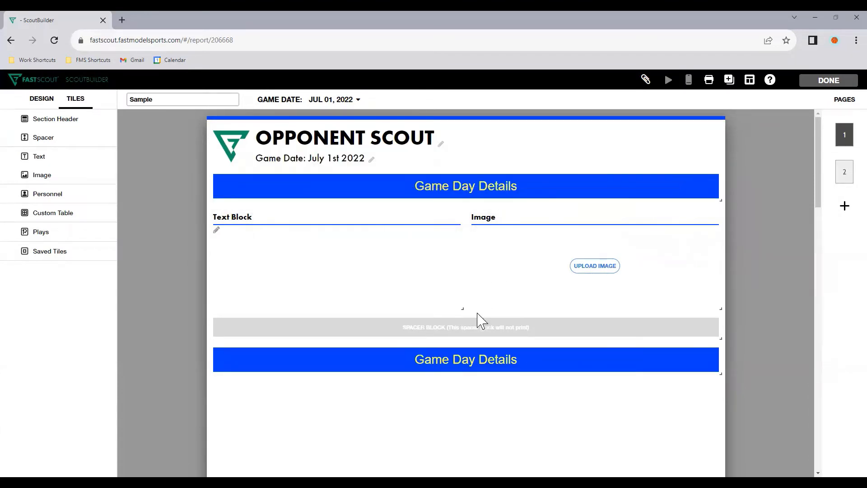
mouse_move(461, 309)
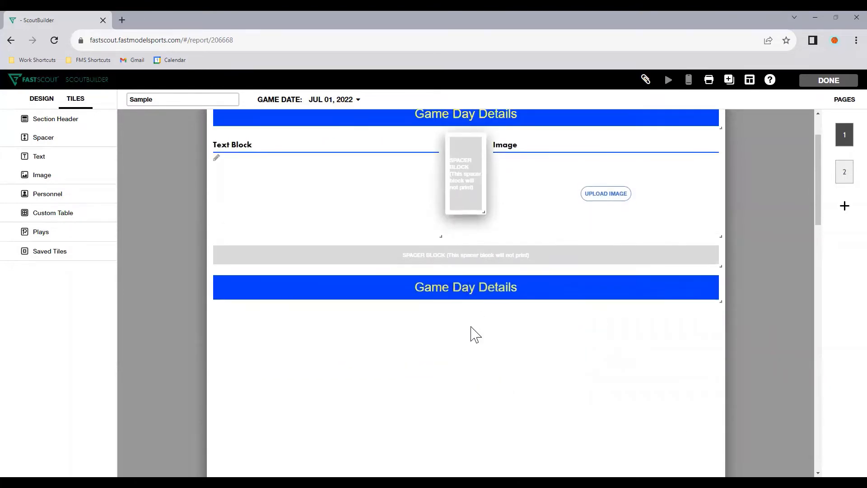
- Scroll the page while placing a narrow Spacer between the Text Block and Image tiles
scroll(up, 3)
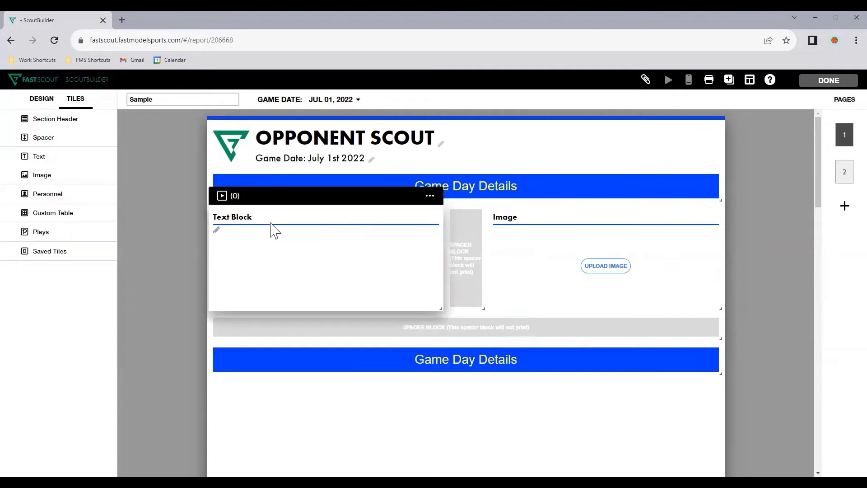
mouse_move(430, 196)
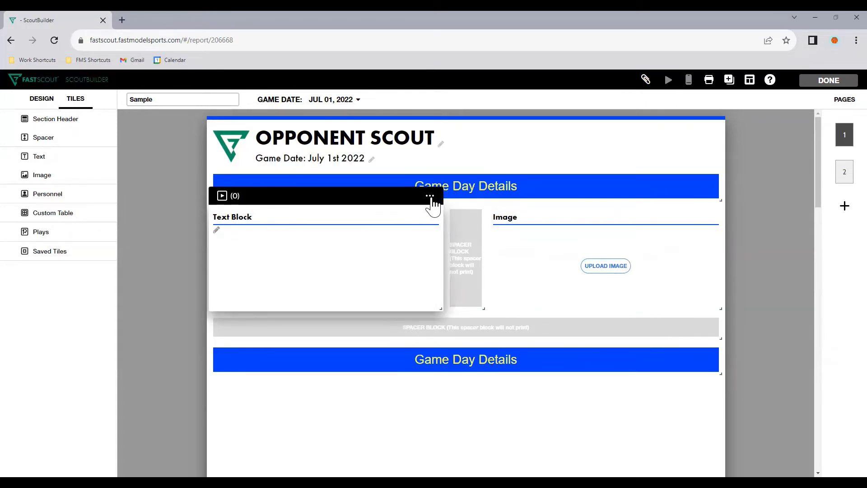
- Via Tile Formatting, set the Text Block header color to blue and header background to yellow
click(430, 196)
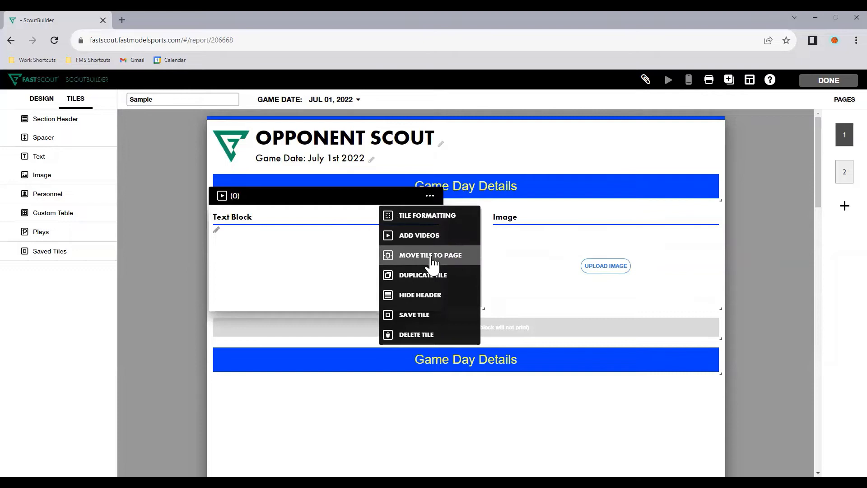
mouse_move(448, 337)
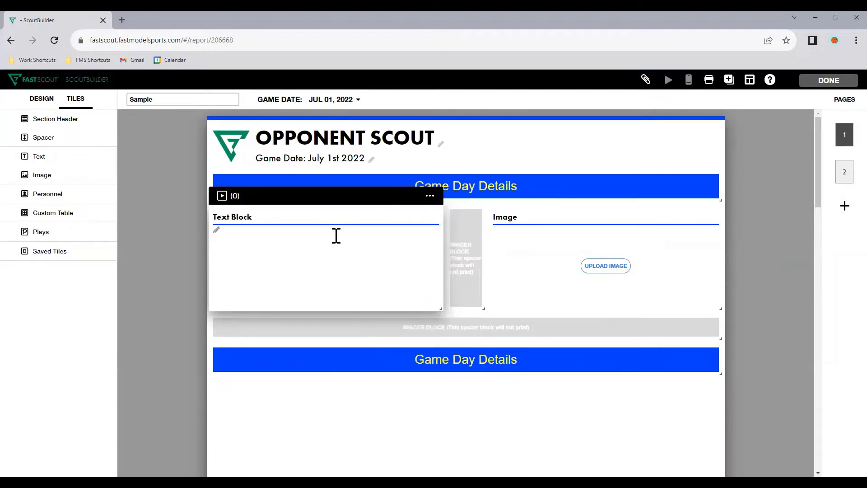
click(430, 195)
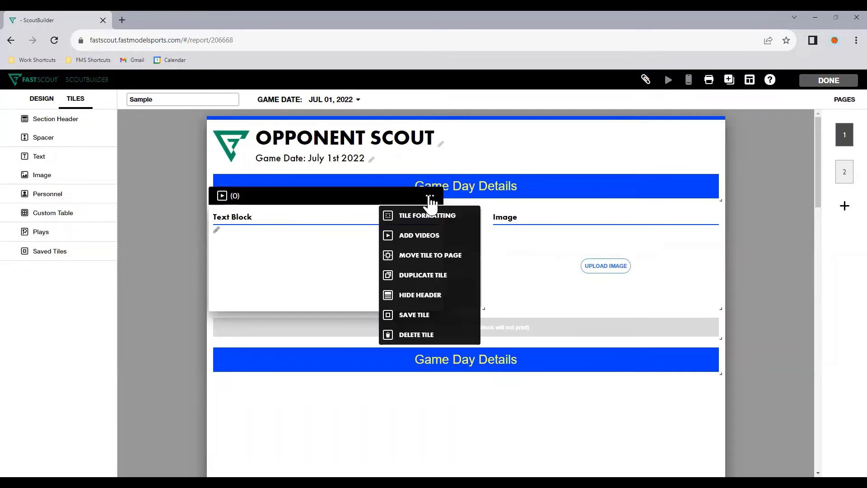
click(426, 215)
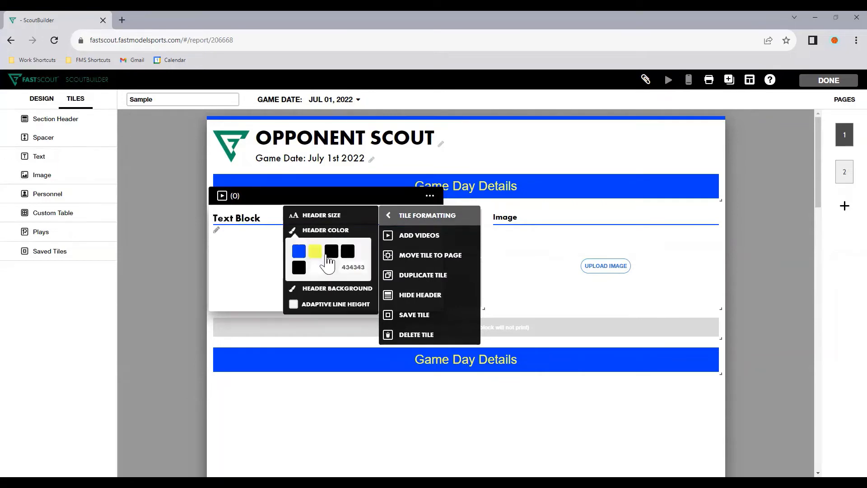
click(298, 250)
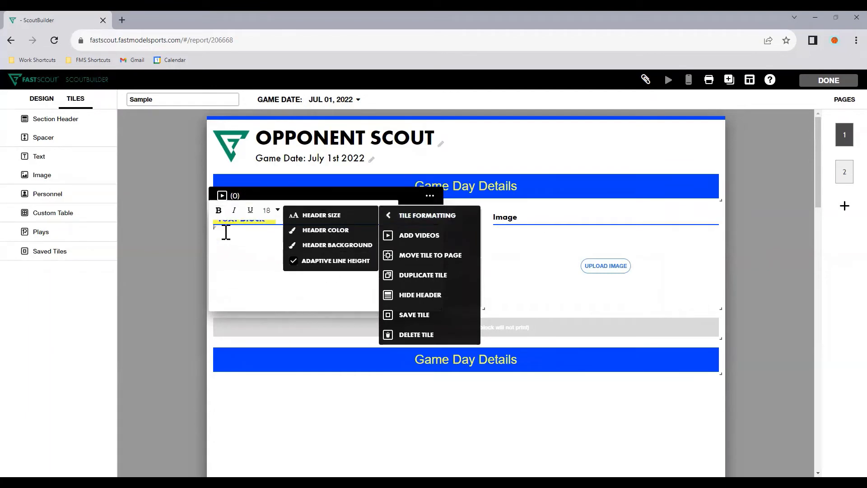
click(294, 260)
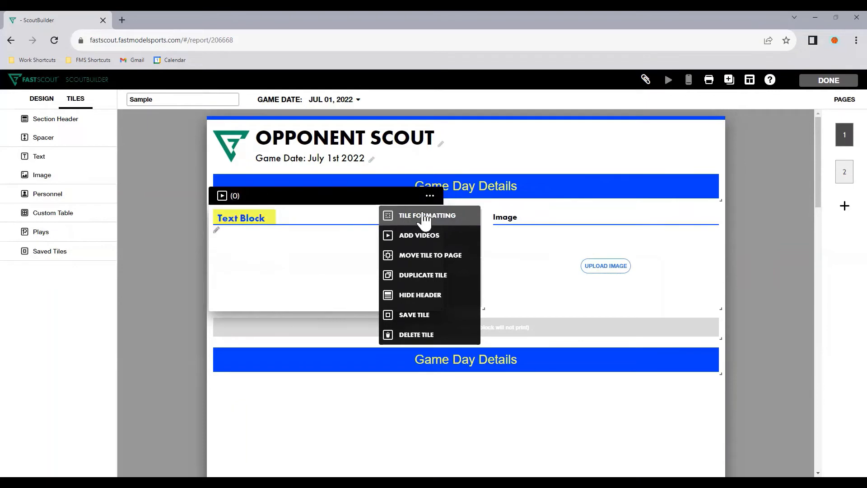
click(428, 215)
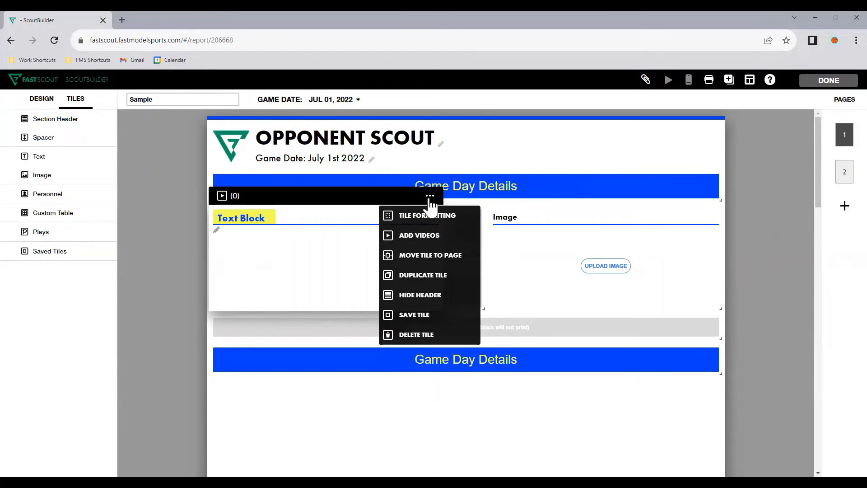
- Add a video to the Text Block tile from the computer, choosing Down 5.mp4
click(418, 234)
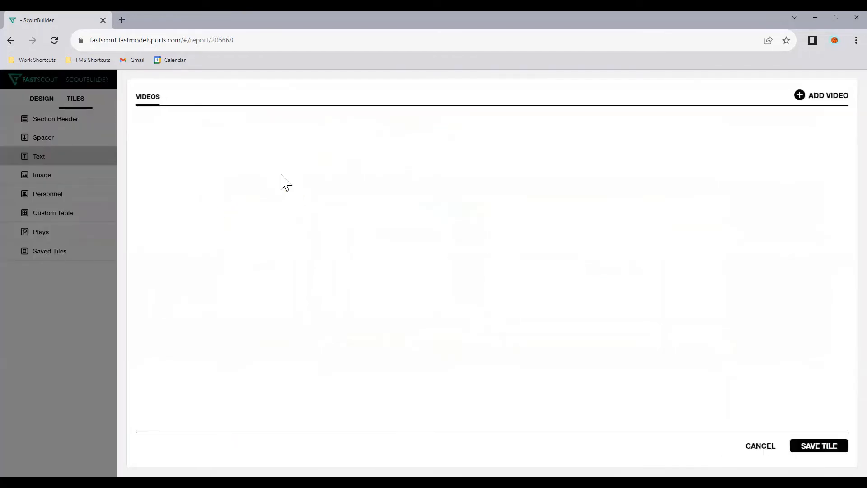
click(826, 95)
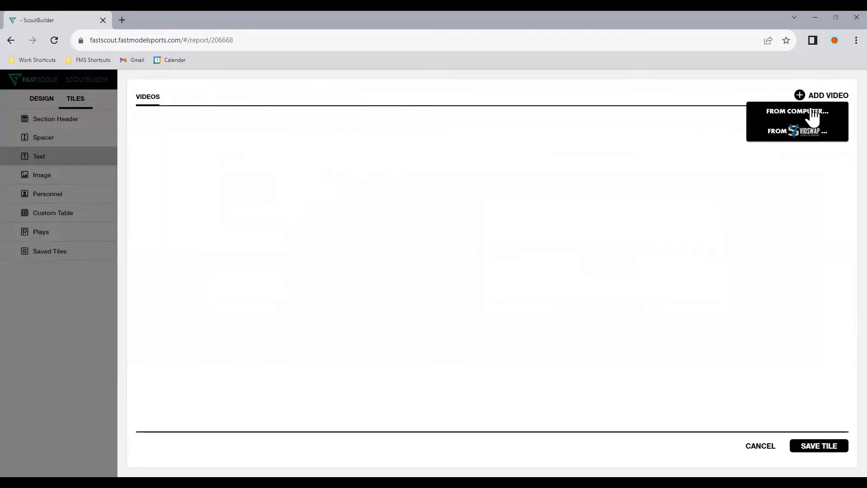
click(797, 111)
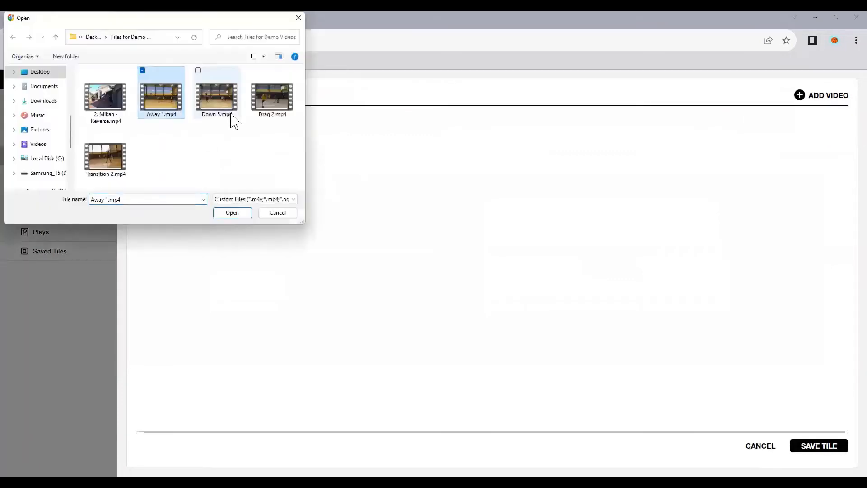
click(232, 212)
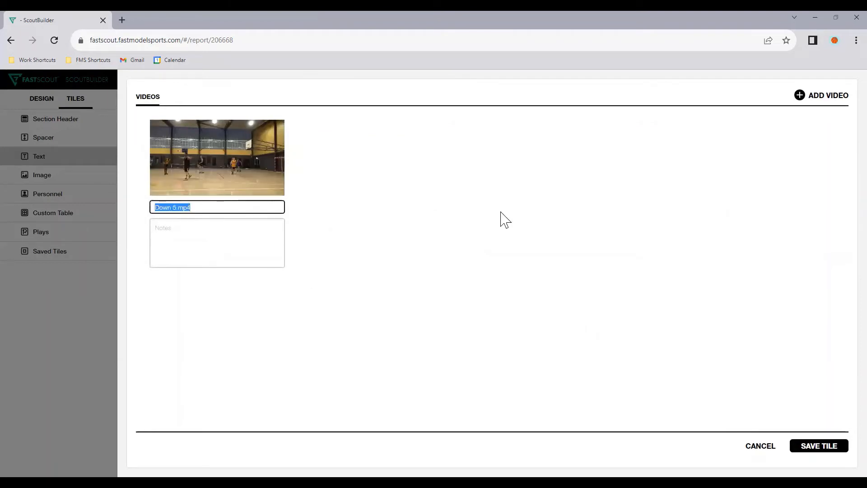
- Title the video 'Video Title - Details', add a short note, and save the tile
text(Video Title -)
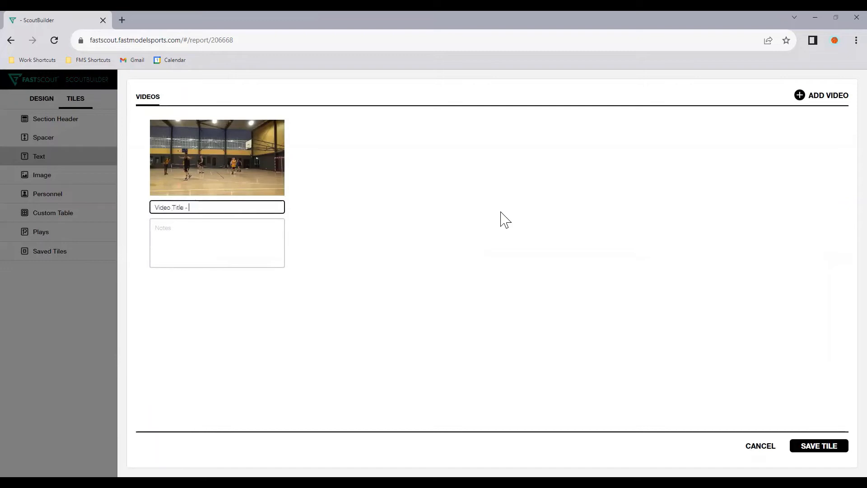
text(Details)
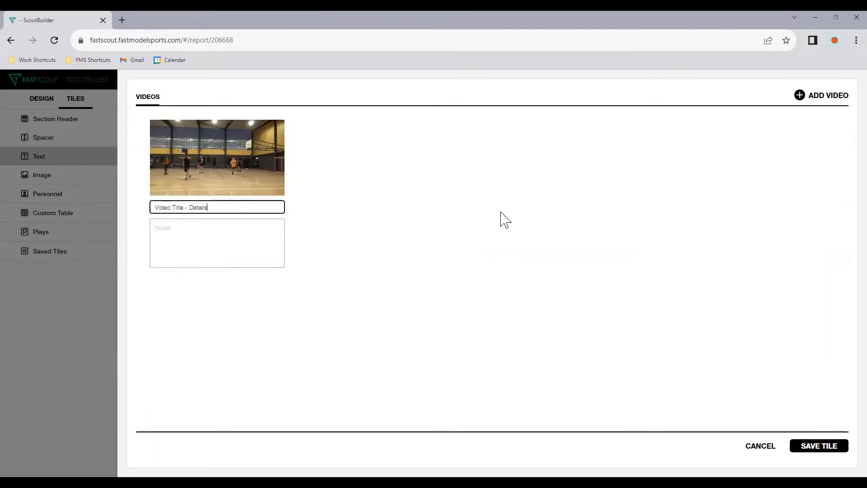
text(otes appear here)
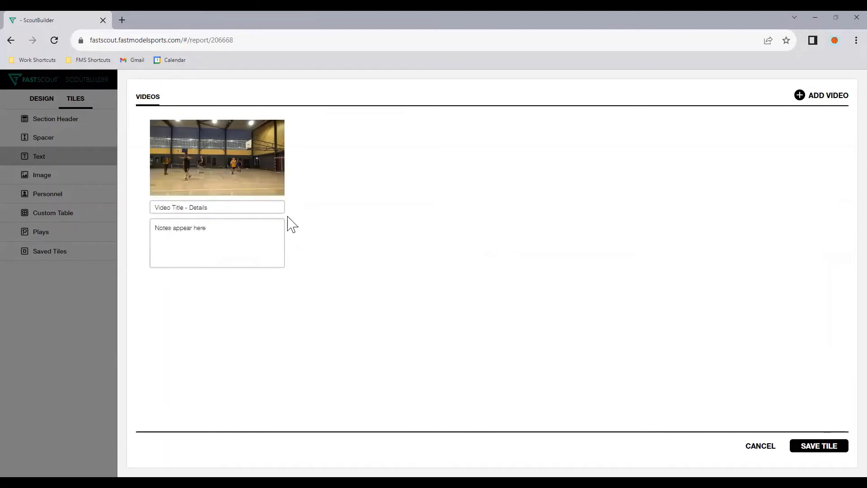
right_click(217, 157)
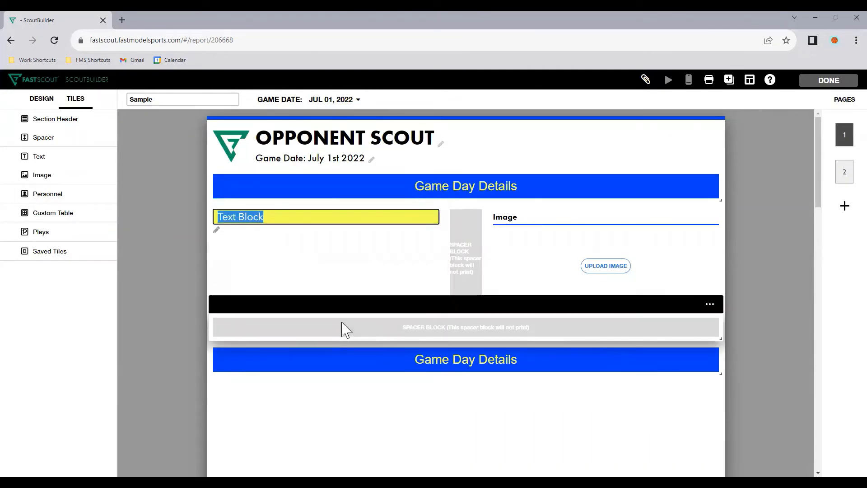
- Rename the Text Block tile's header to 'Details' and commit it
text(Details)
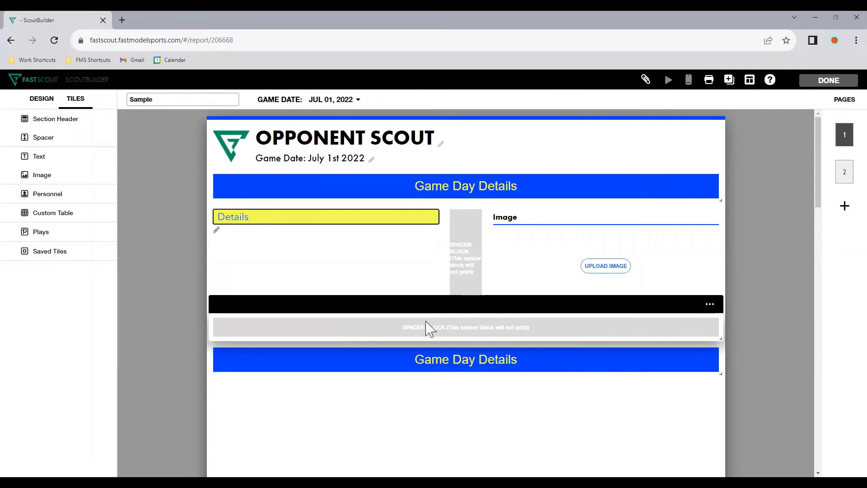
click(326, 216)
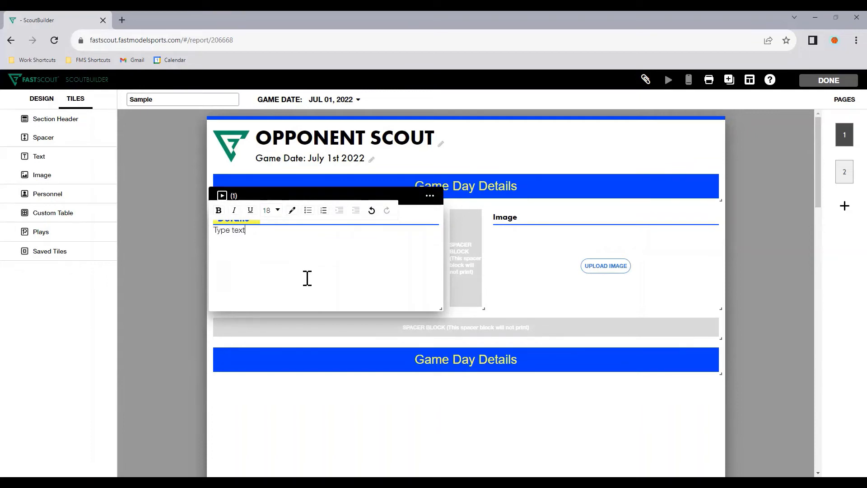
- Add a bulleted item 'bullet po' with an indented sub-item 'indent' in the Details tile
click(307, 211)
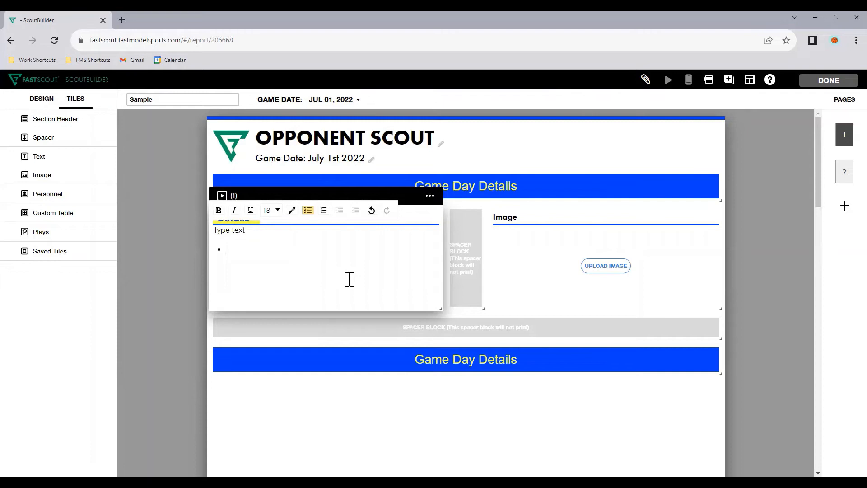
text(buyllet)
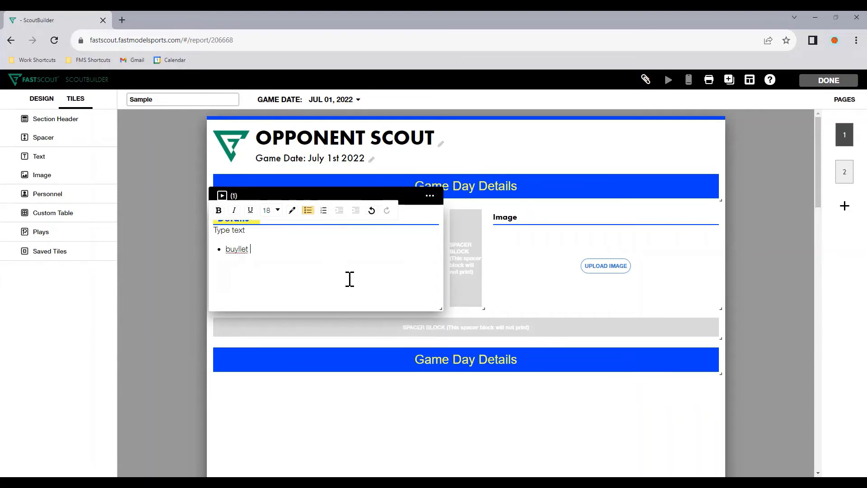
text(bullet points)
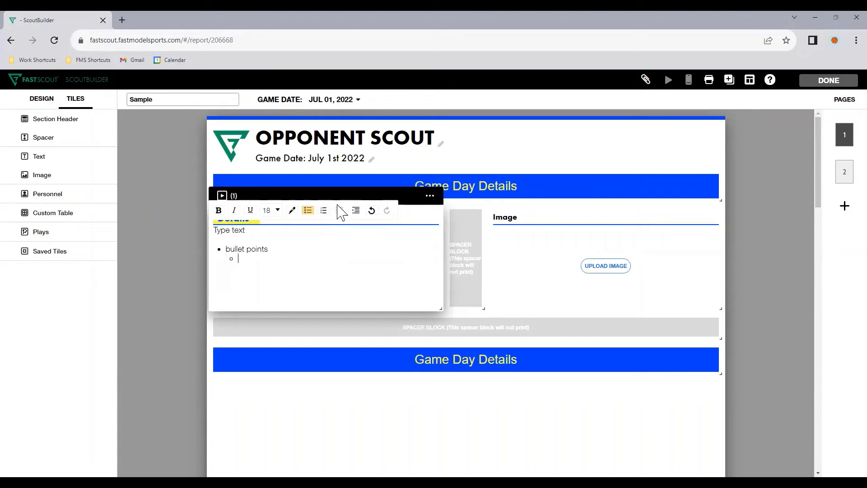
text(indent)
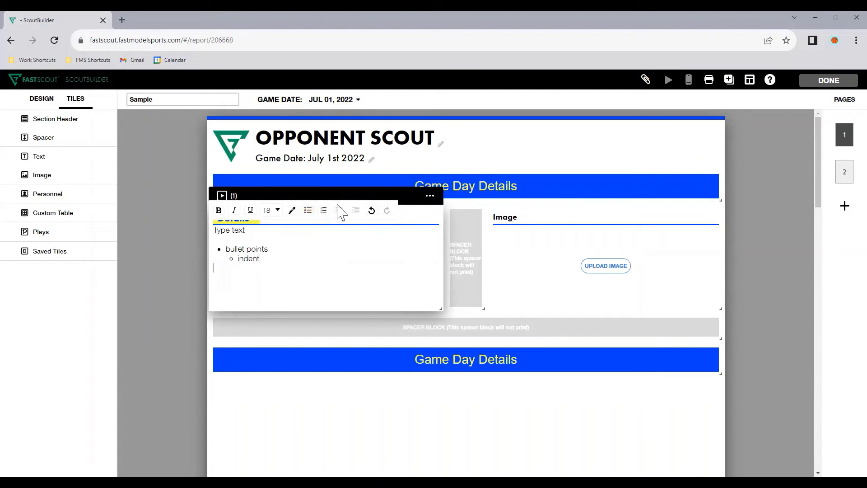
- Add a numbered list with items 'numbered' and 'asfdsa' below the bullets
click(323, 210)
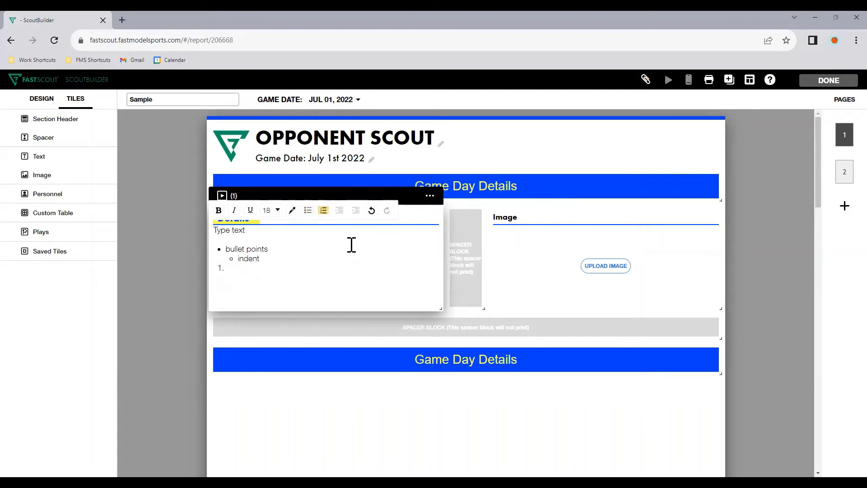
click(324, 210)
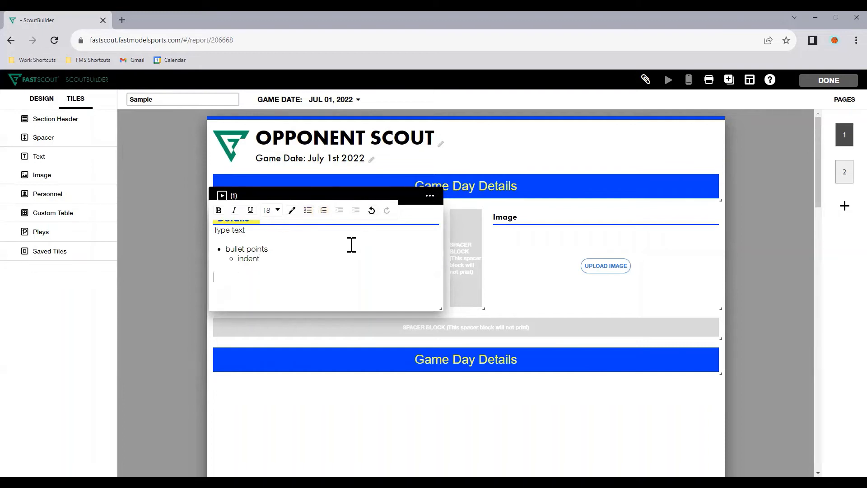
click(323, 210)
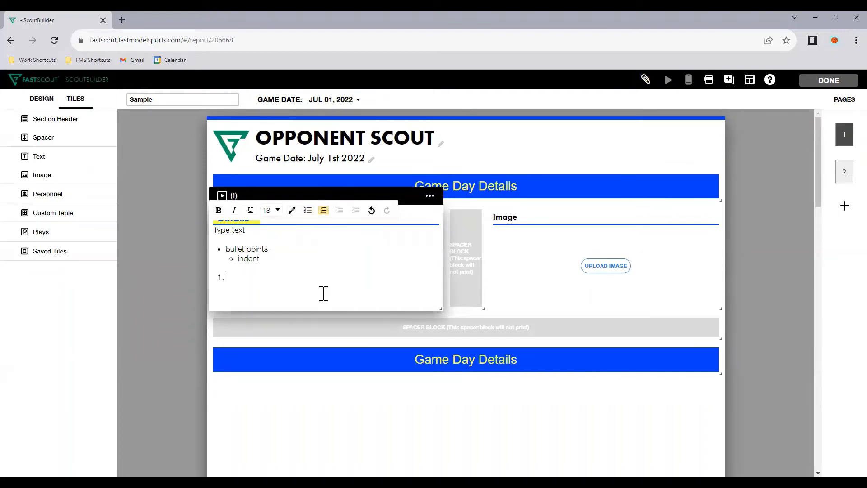
text(numbered)
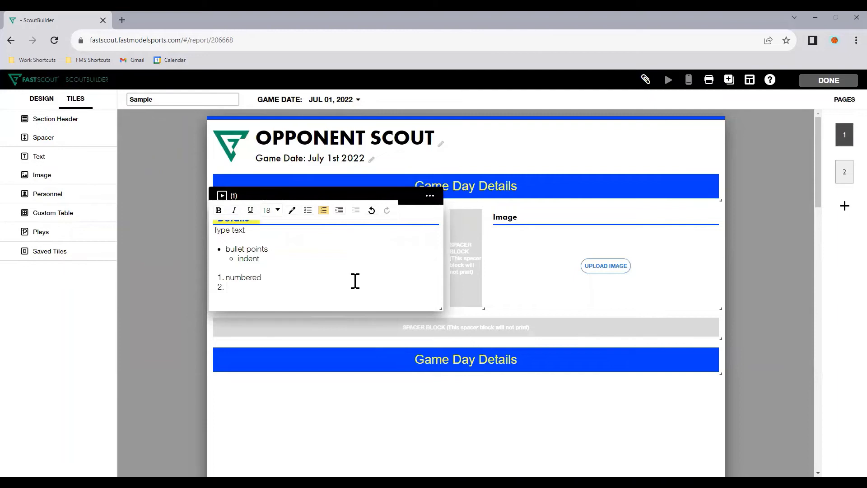
text(asfdsa)
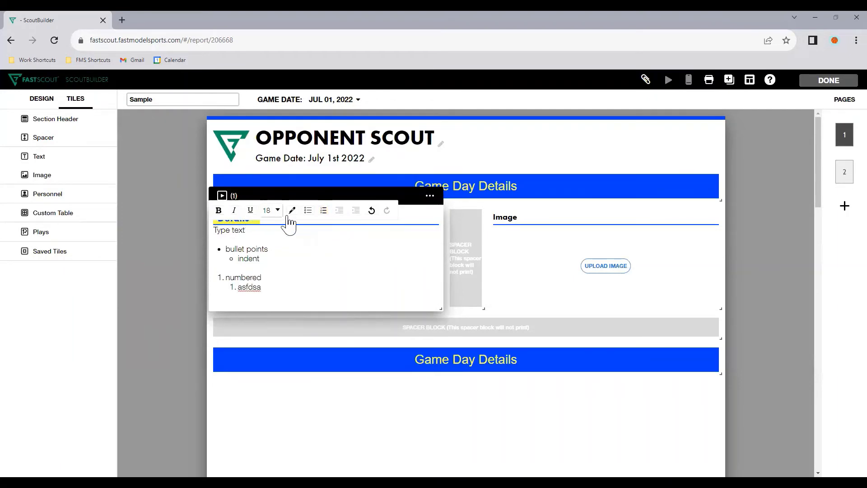
mouse_move(291, 210)
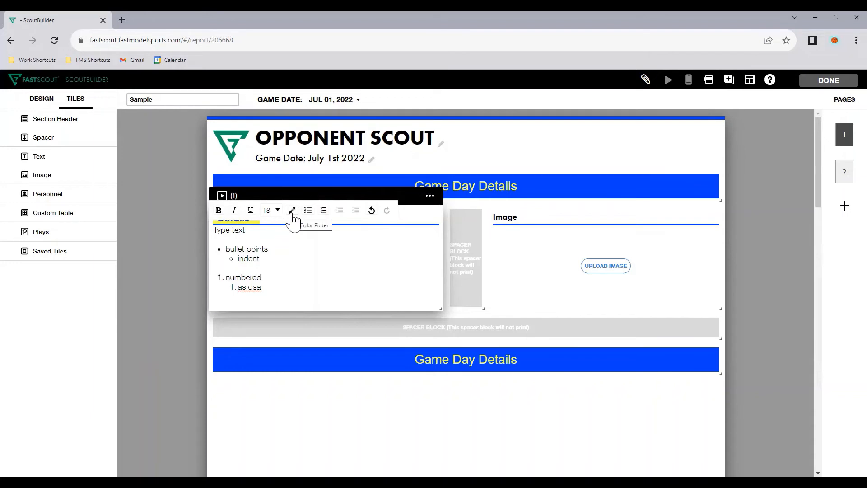
- Colour the word 'indent' red and highlight 'bullet' in yellow, then finish editing
click(292, 209)
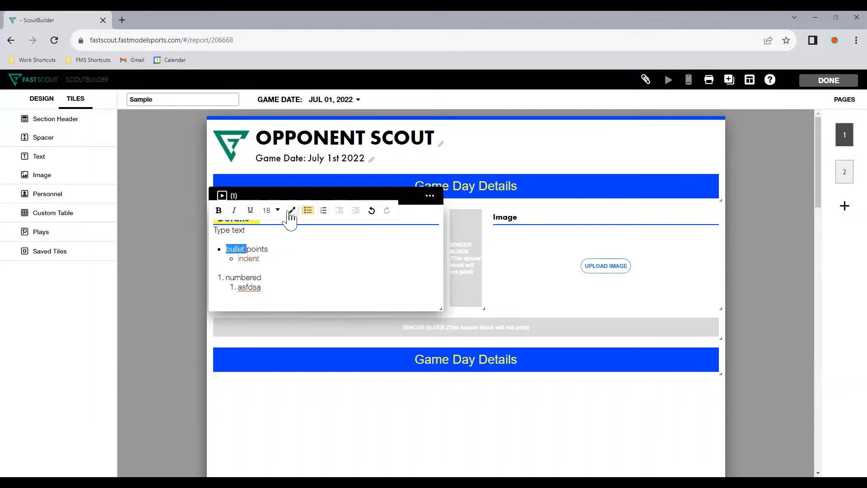
click(292, 210)
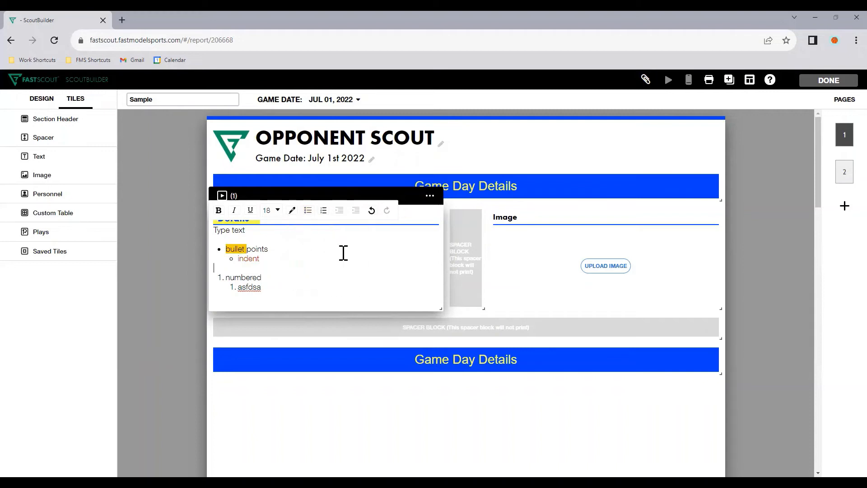
click(307, 211)
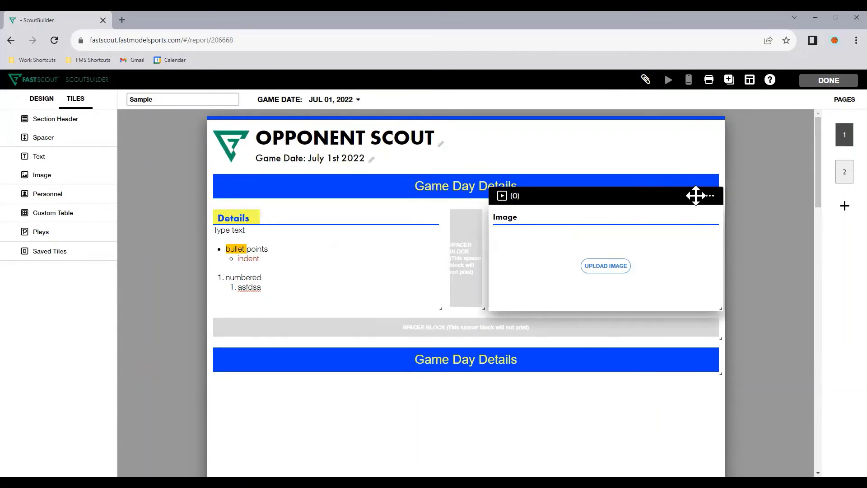
- Upload the stadium photo into the Image tile beside the Details text
click(710, 195)
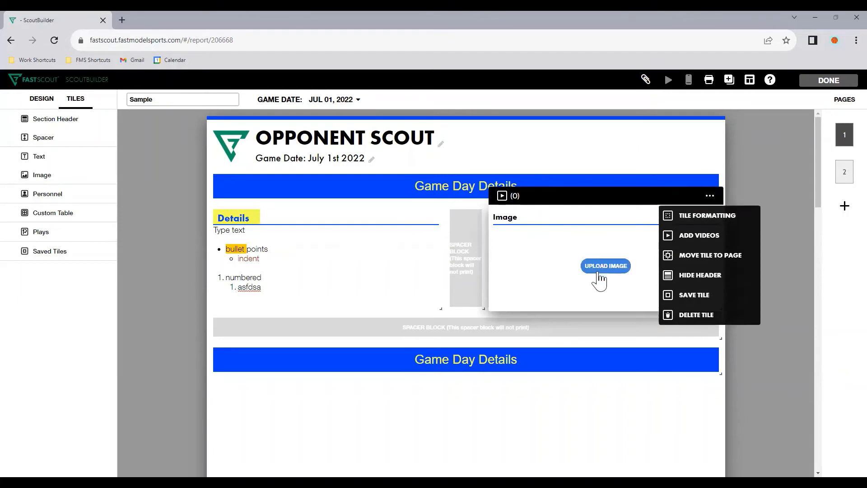
click(605, 266)
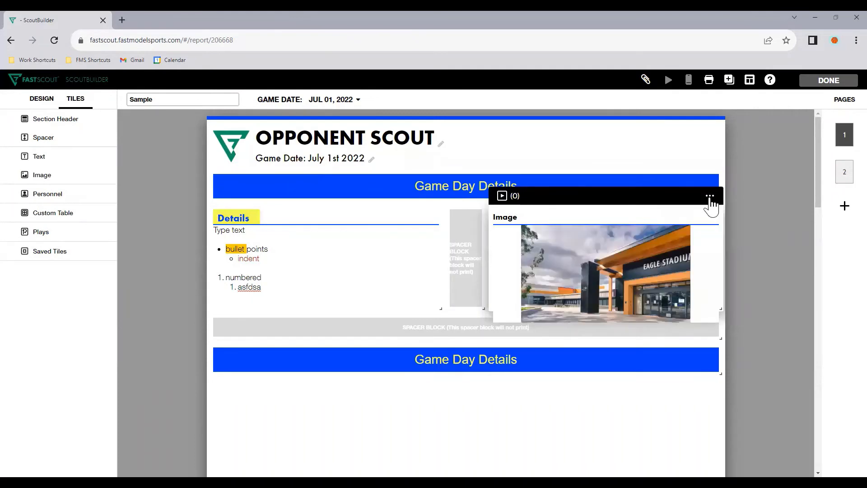
mouse_move(414, 419)
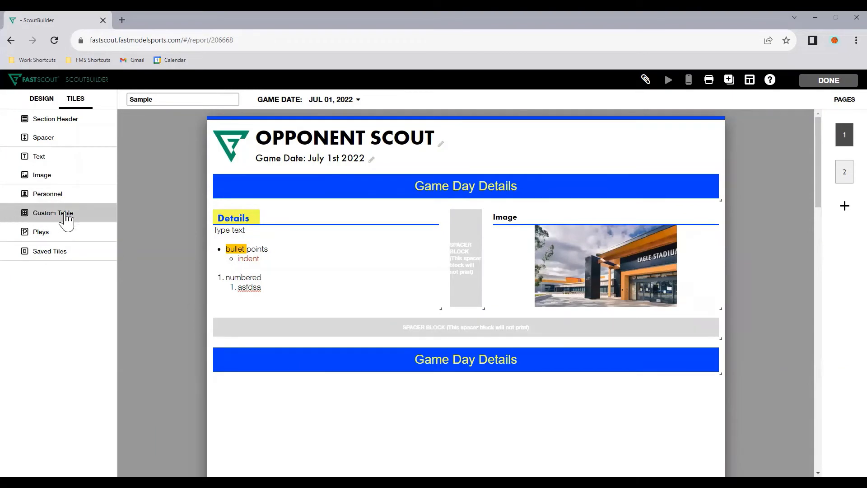
click(53, 213)
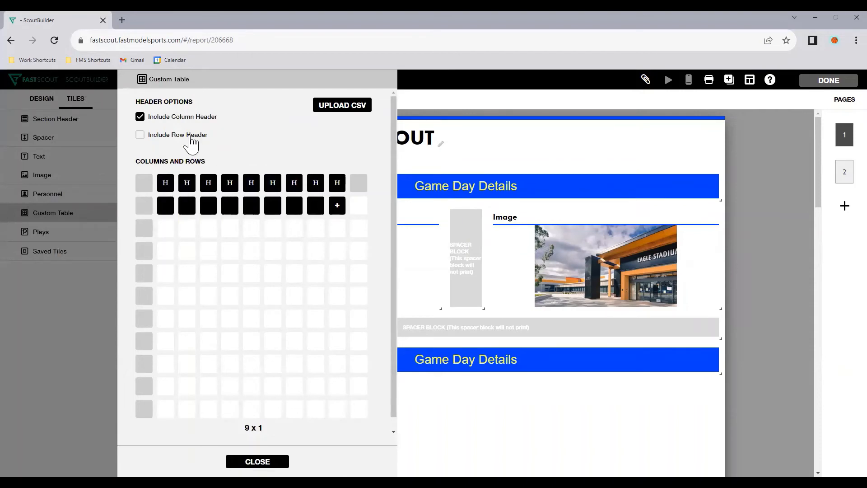
click(140, 135)
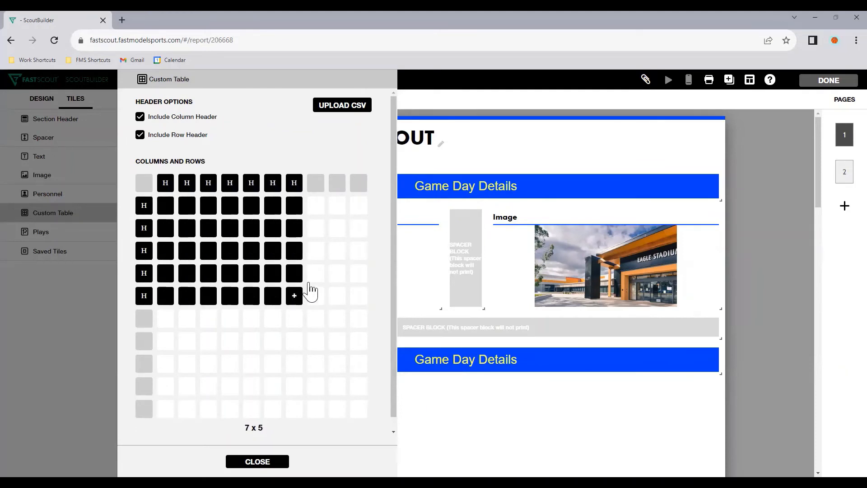
click(272, 250)
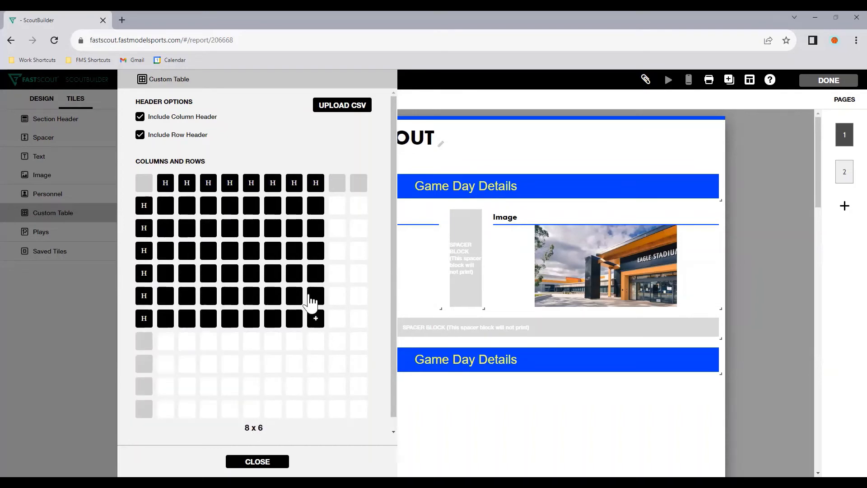
click(251, 250)
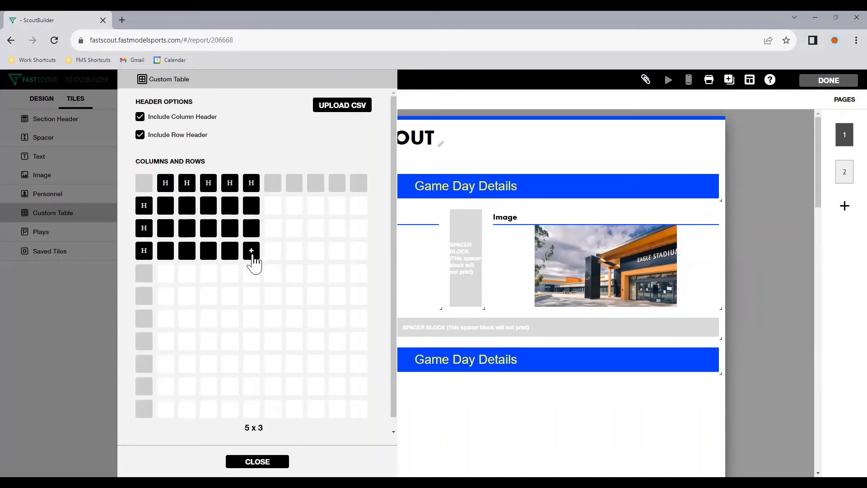
click(256, 462)
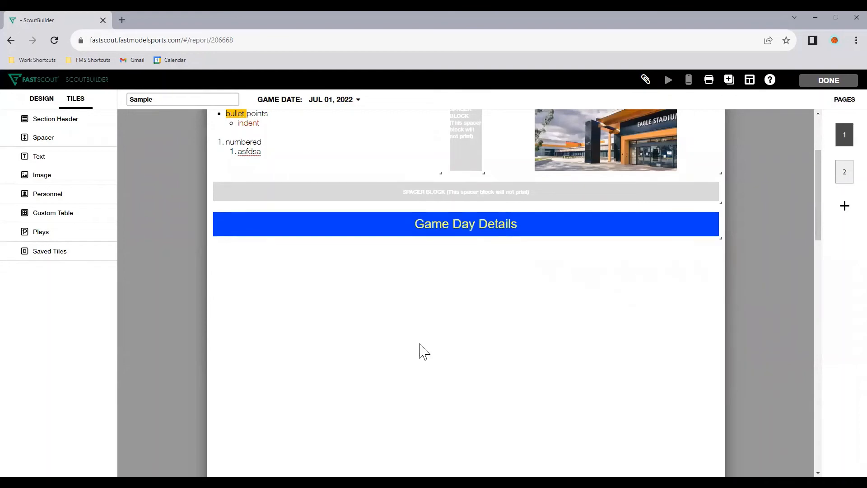
- Turn off row headers and import the 'Chicago Sky Recent Games - New' CSV into the custom table
click(52, 212)
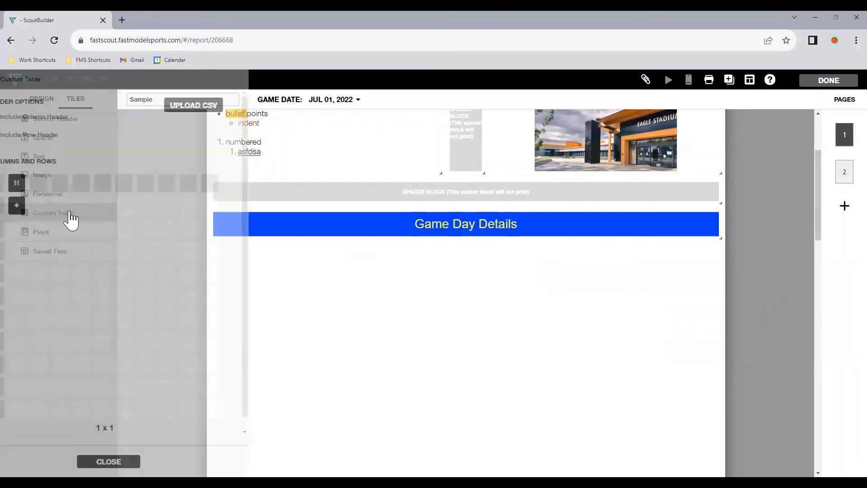
click(52, 212)
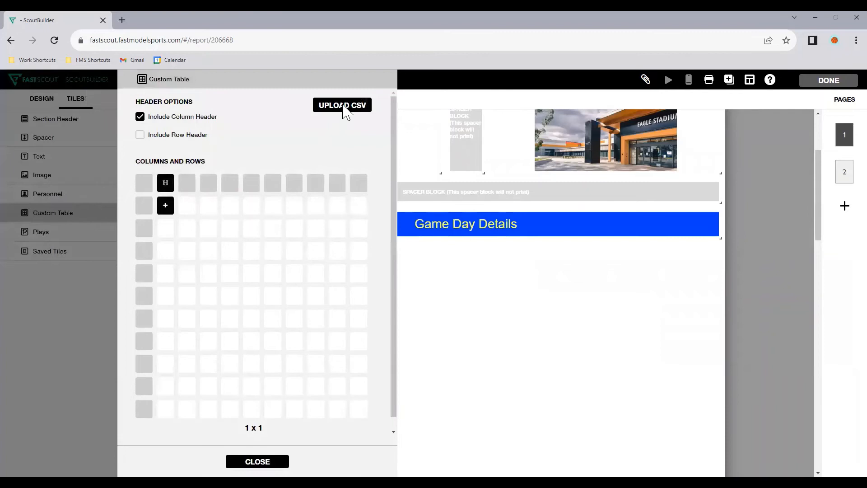
click(341, 104)
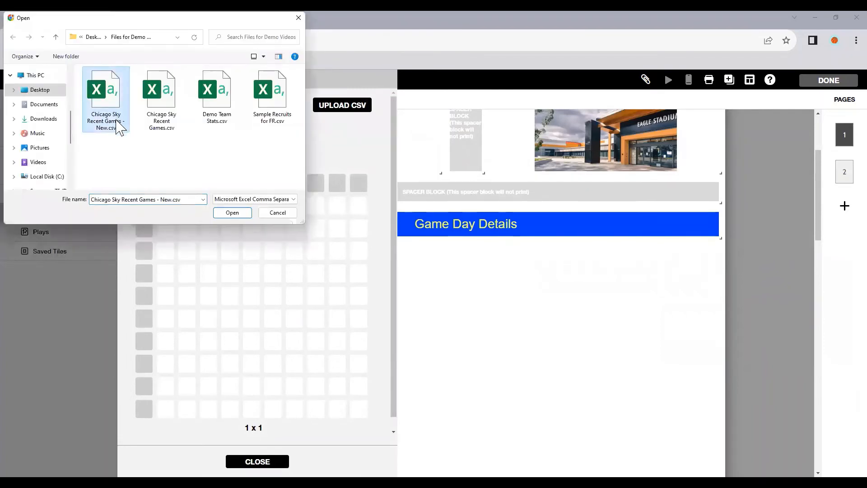
mouse_move(116, 125)
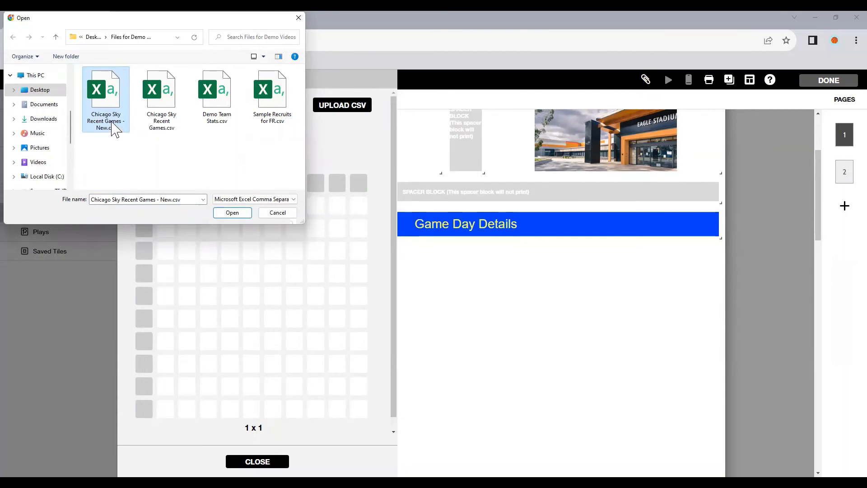
click(233, 212)
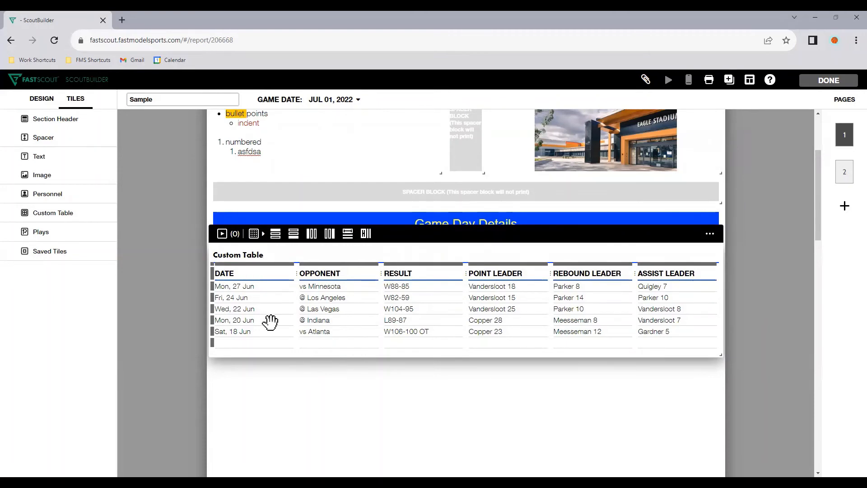
mouse_move(245, 309)
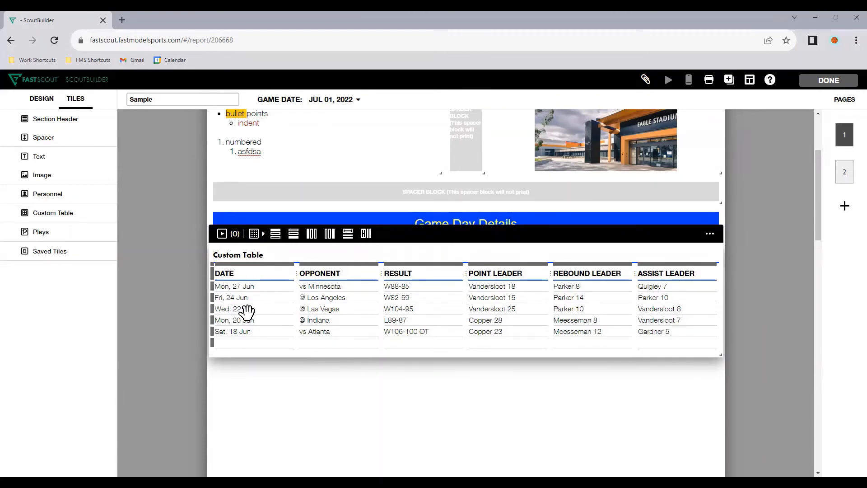
mouse_move(367, 300)
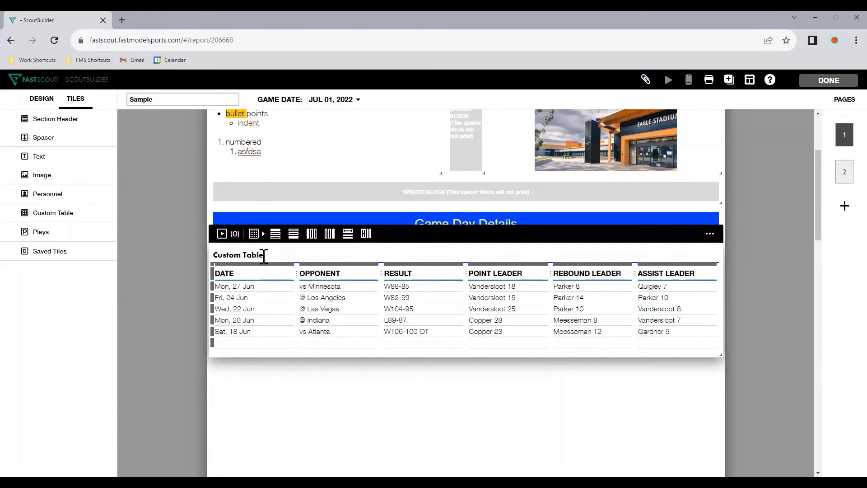
- Rename the imported table's title to 'Recent Games'
text(Recent Games)
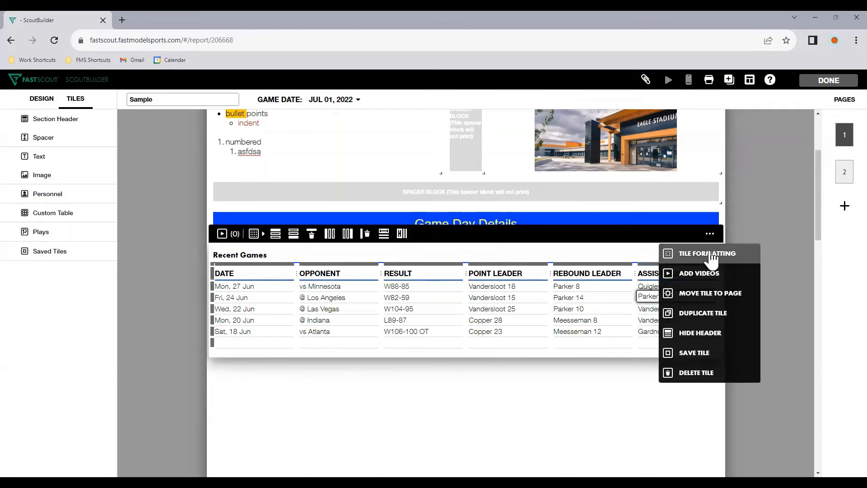
click(708, 253)
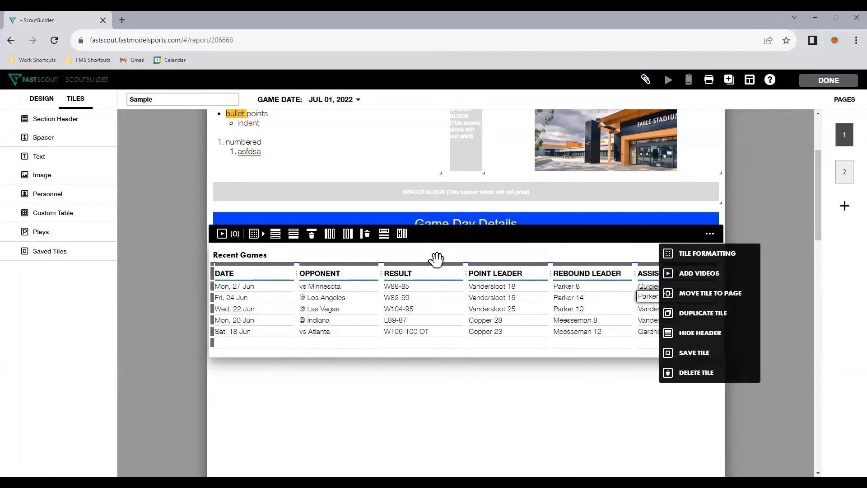
mouse_move(710, 292)
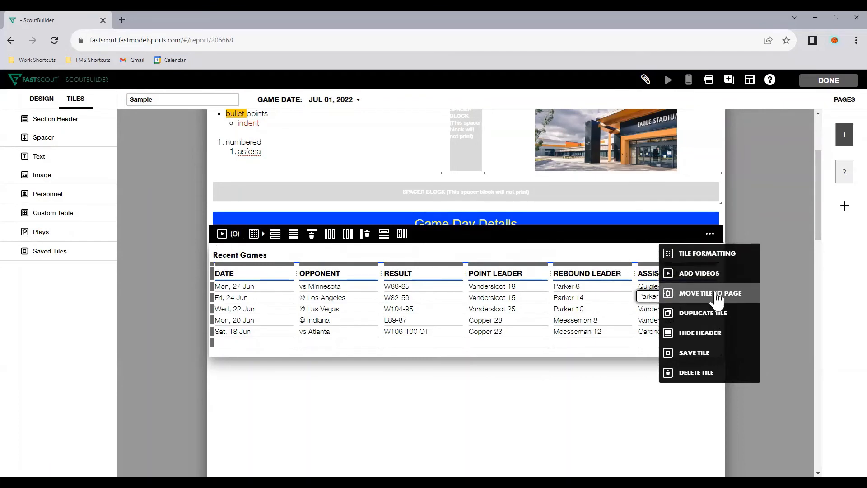
mouse_move(694, 354)
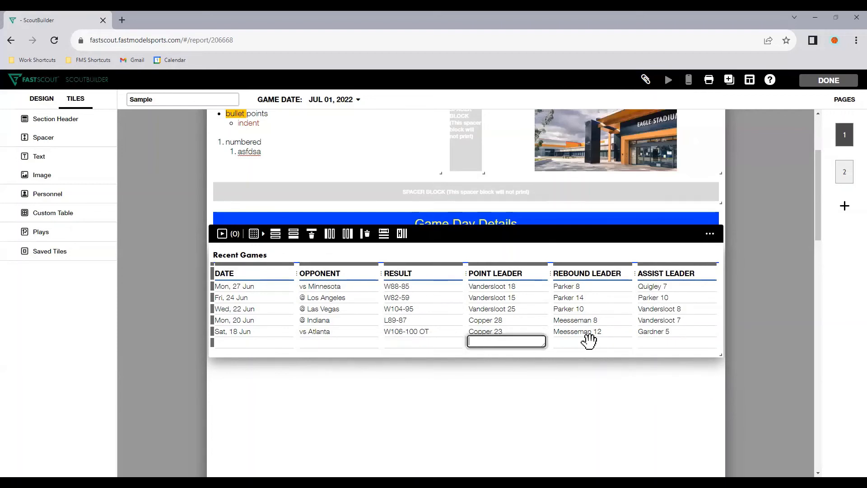
click(324, 401)
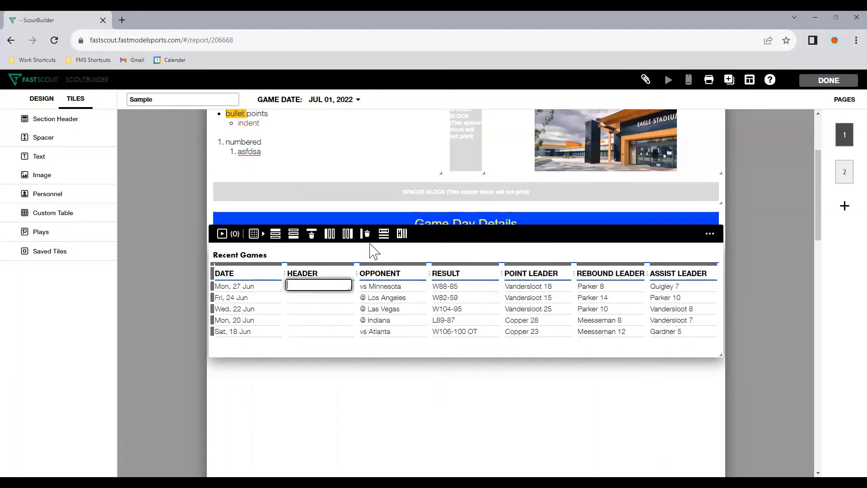
click(383, 233)
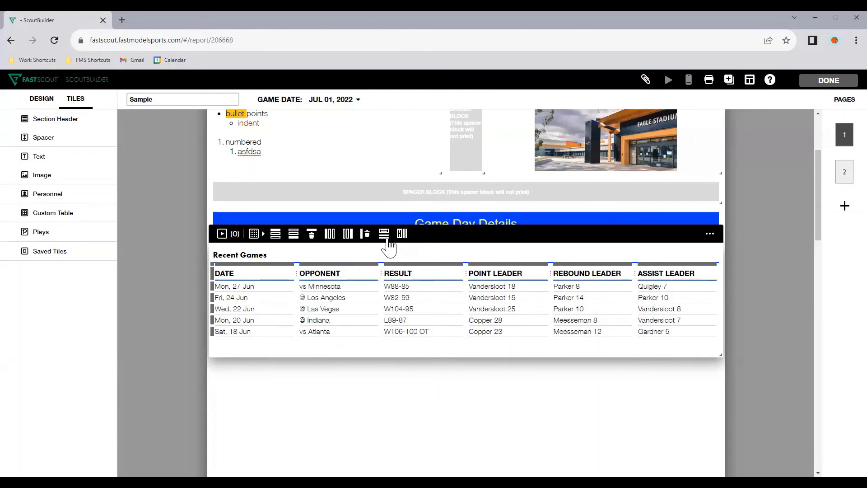
mouse_move(257, 271)
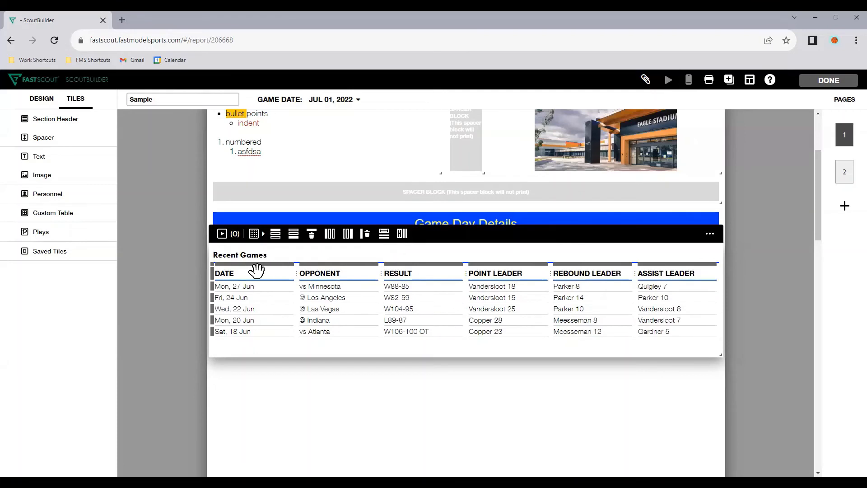
mouse_move(393, 233)
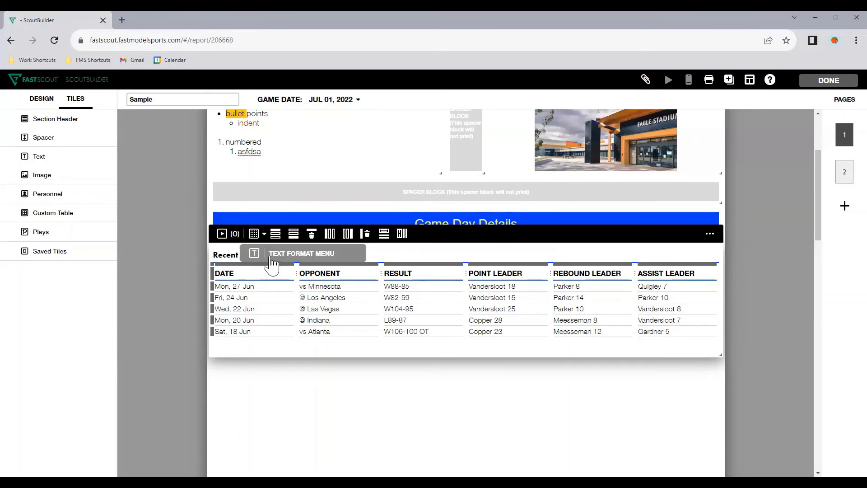
click(253, 233)
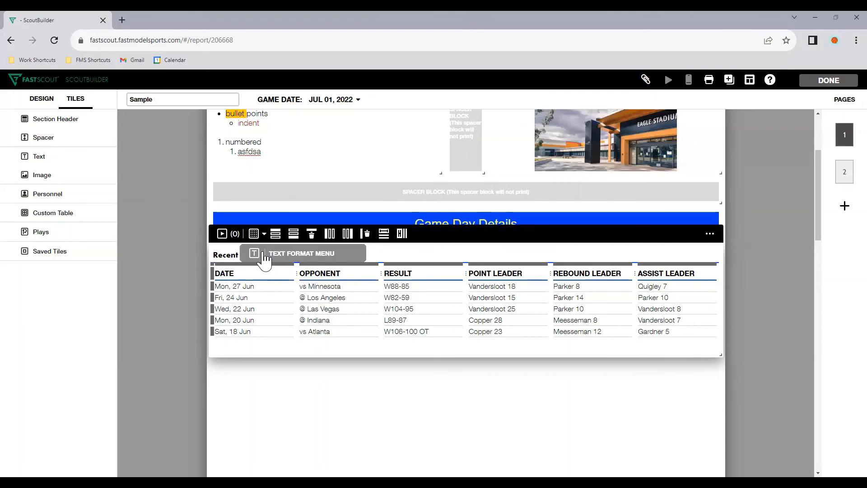
click(254, 233)
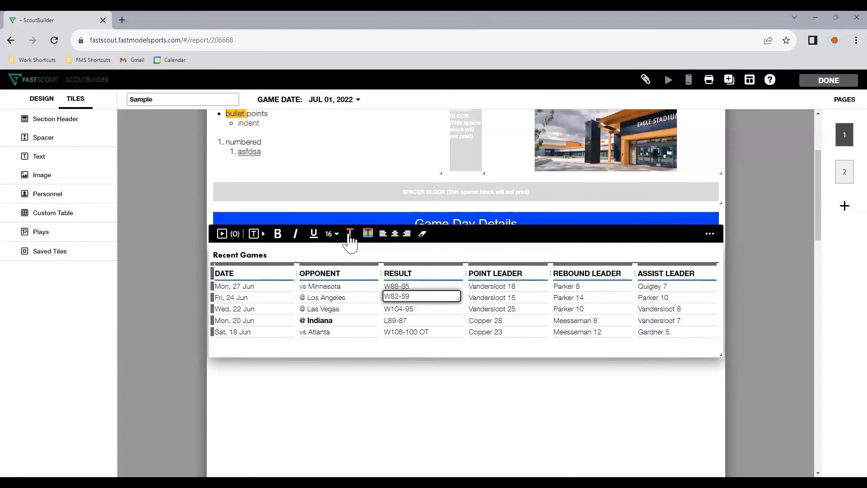
click(350, 233)
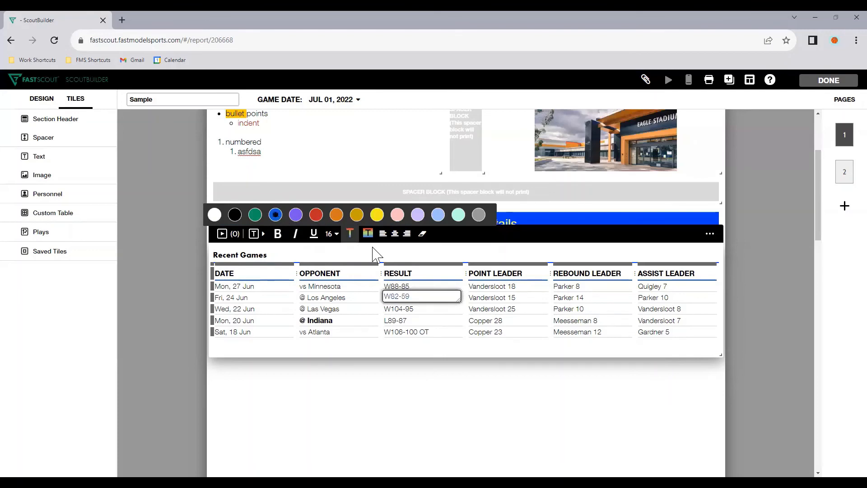
click(376, 215)
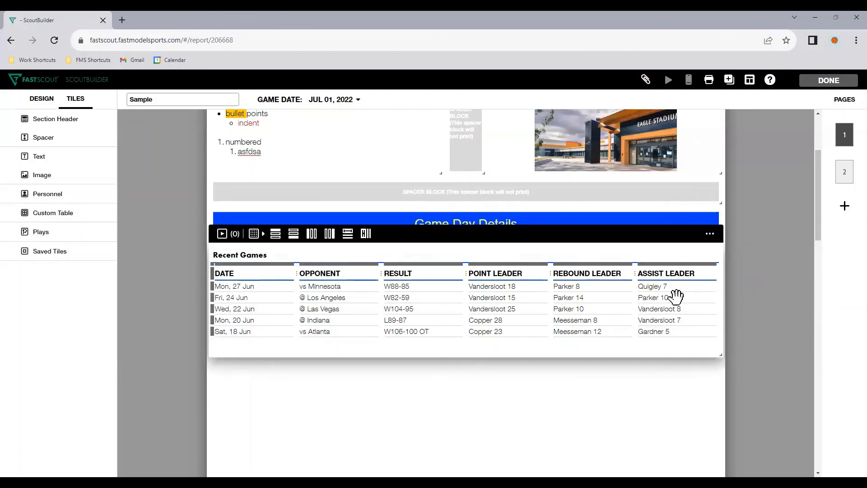
- Insert the saved 'Starting Five Example' table and select its empty Opponent cells
click(49, 251)
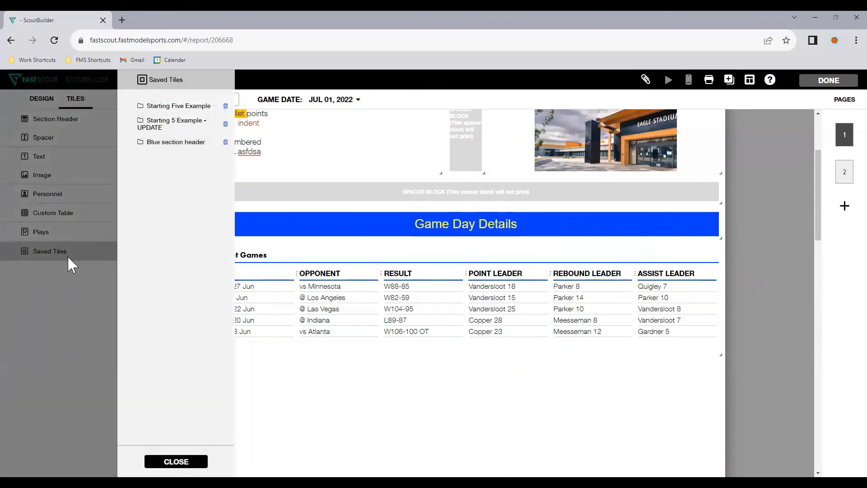
mouse_move(161, 126)
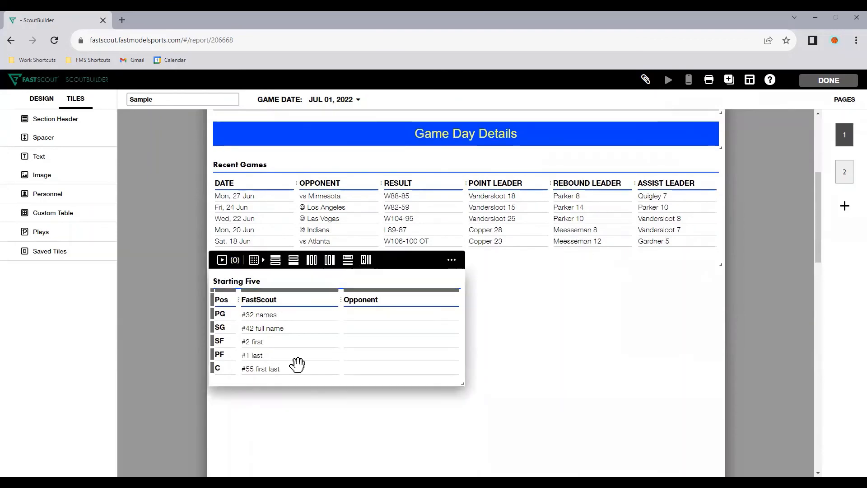
mouse_move(253, 260)
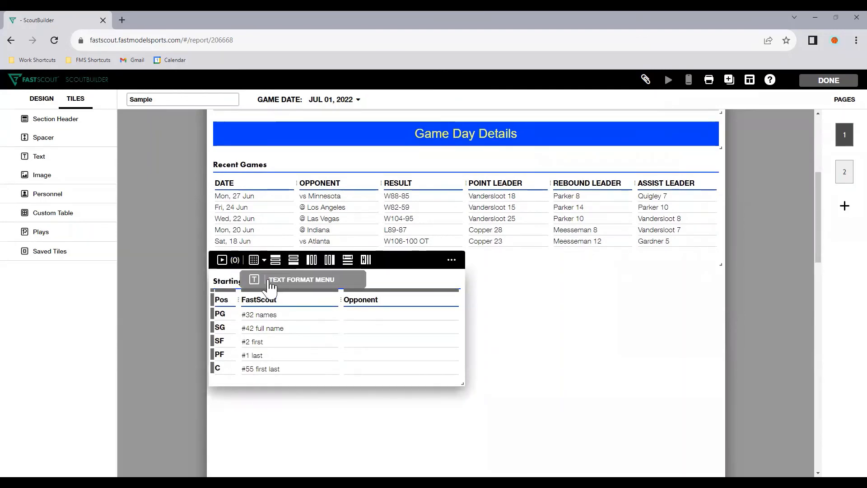
click(253, 260)
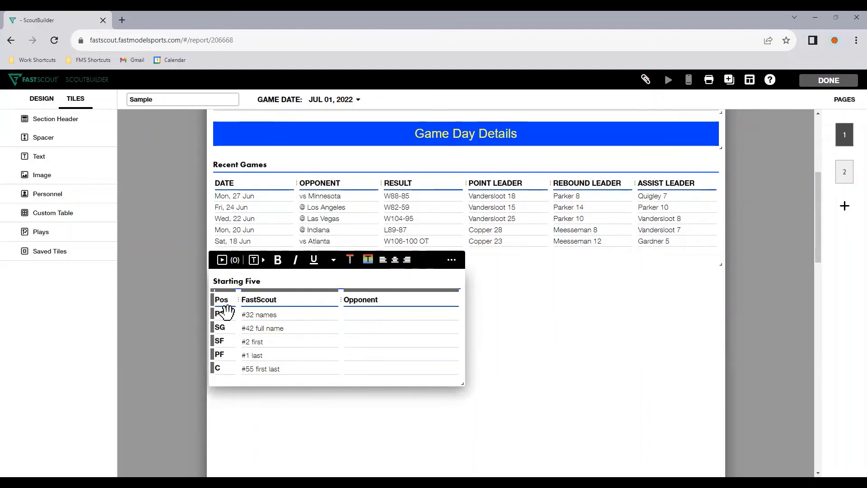
click(399, 312)
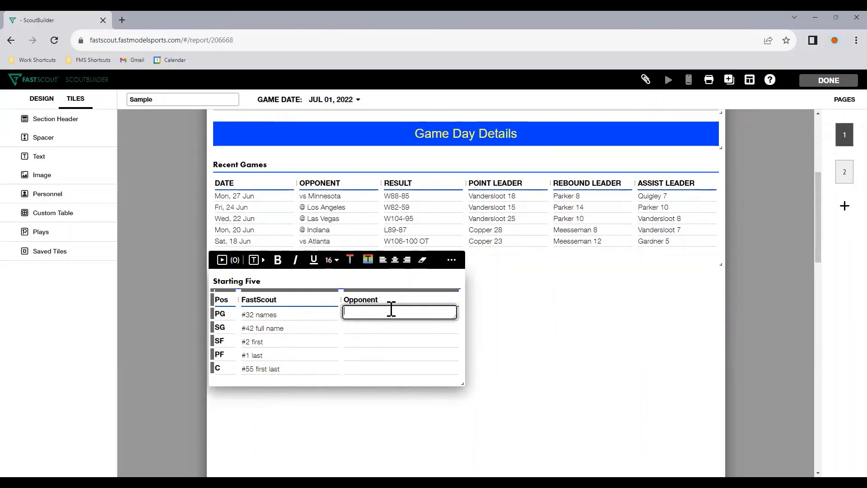
click(399, 353)
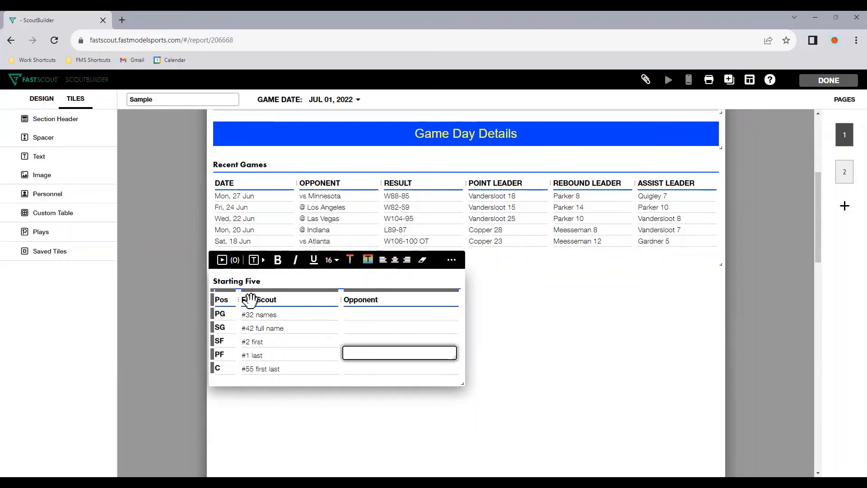
click(493, 387)
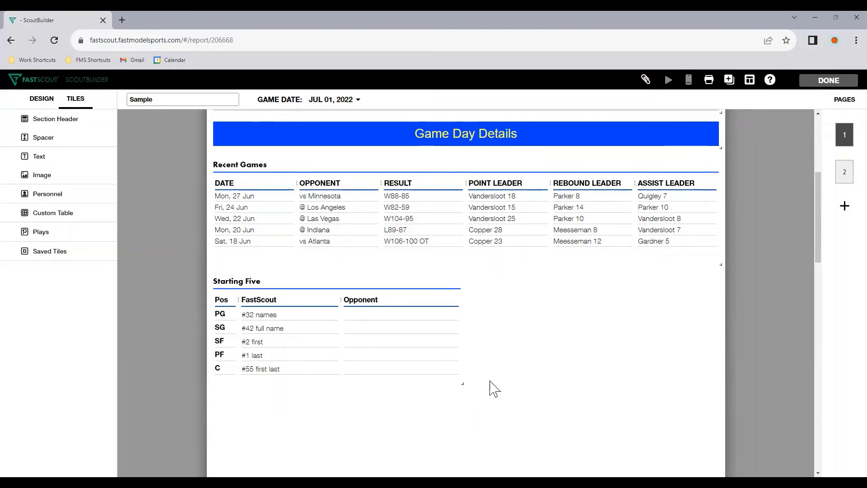
mouse_move(490, 368)
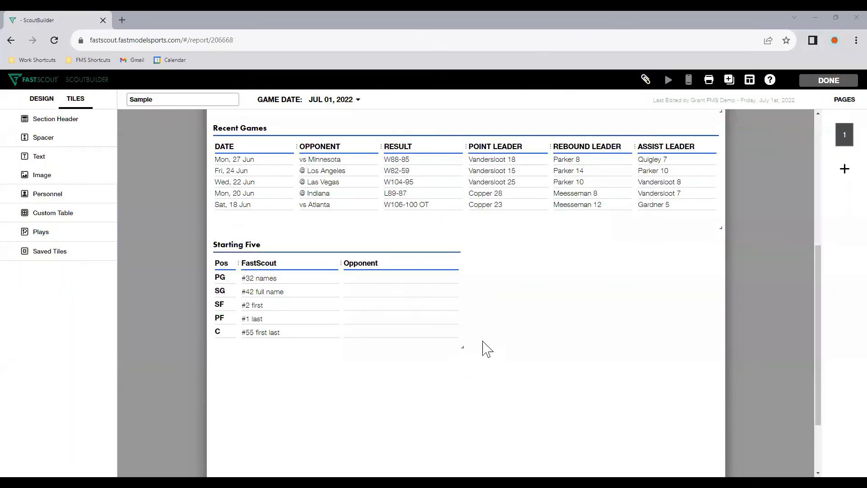
mouse_move(492, 332)
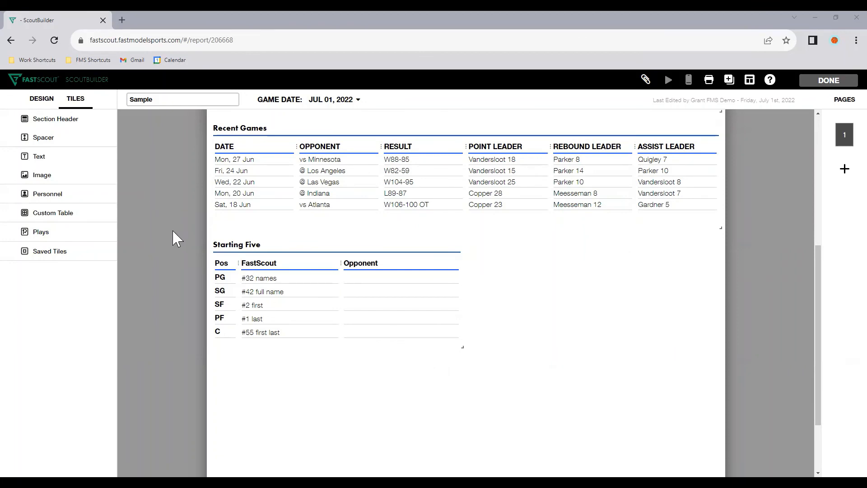
mouse_move(46, 193)
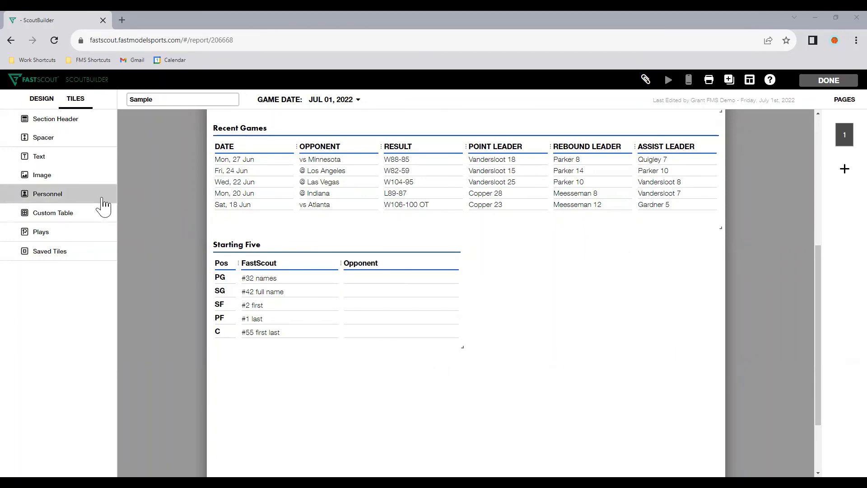
mouse_move(606, 314)
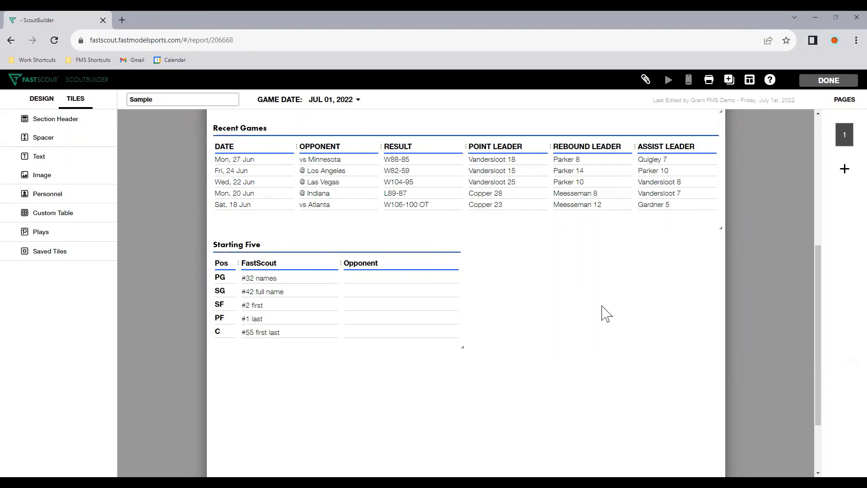